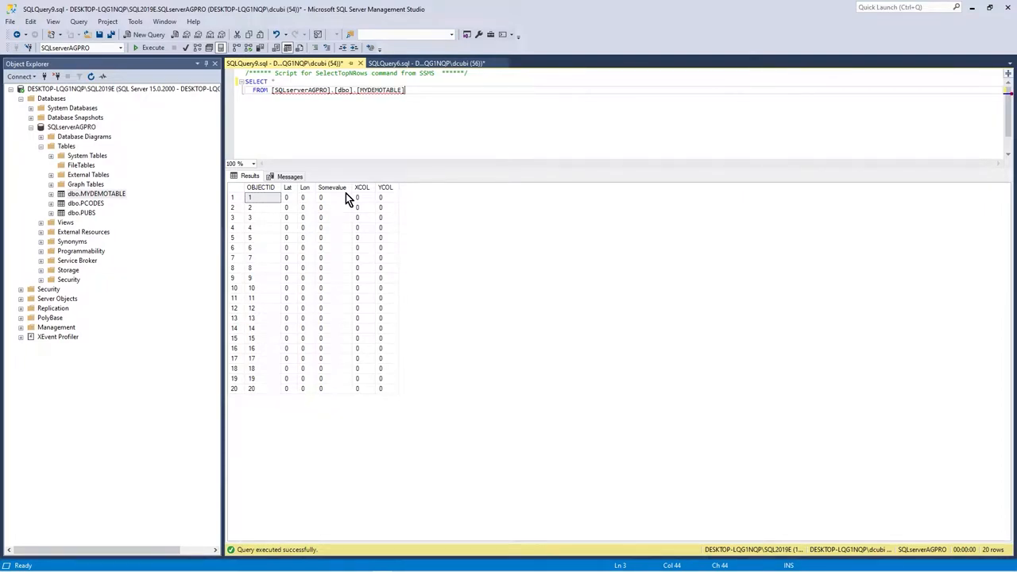
mouse_move(47, 198)
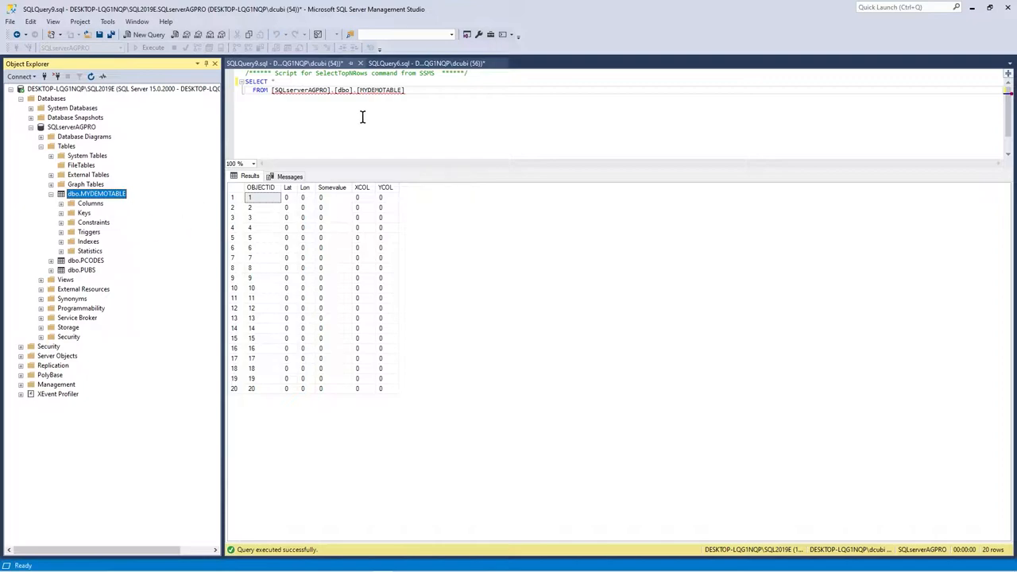
Run the SELECT TOP rows query on MYDEMOTABLE showing its 20 all-zero coordinate rows.
click(149, 48)
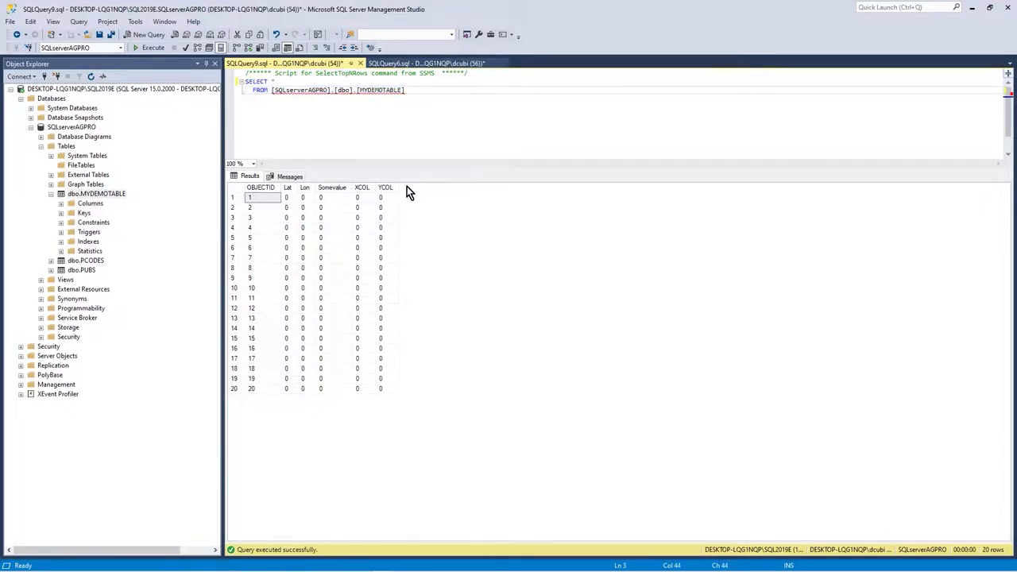
mouse_move(390, 194)
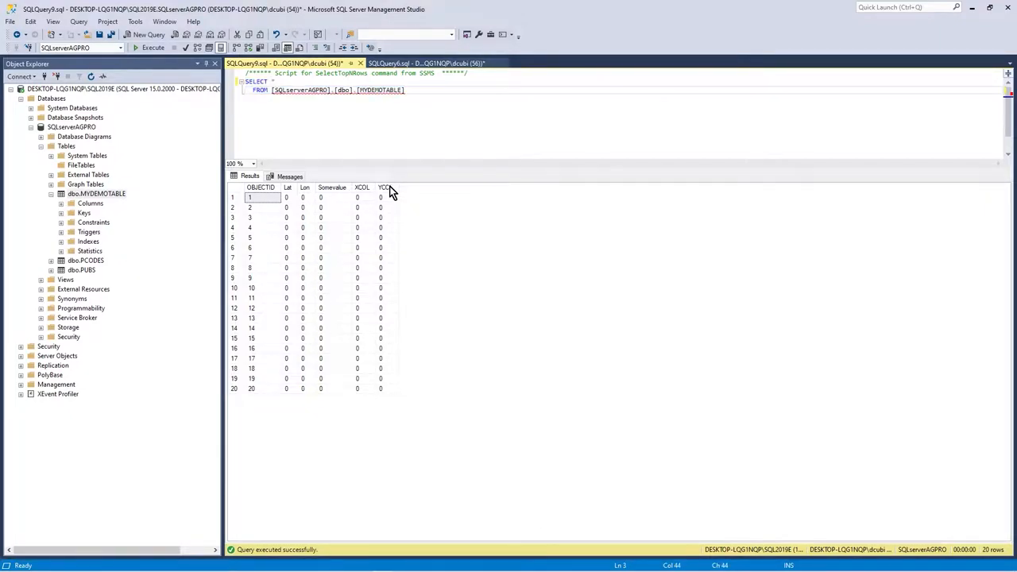
mouse_move(467, 344)
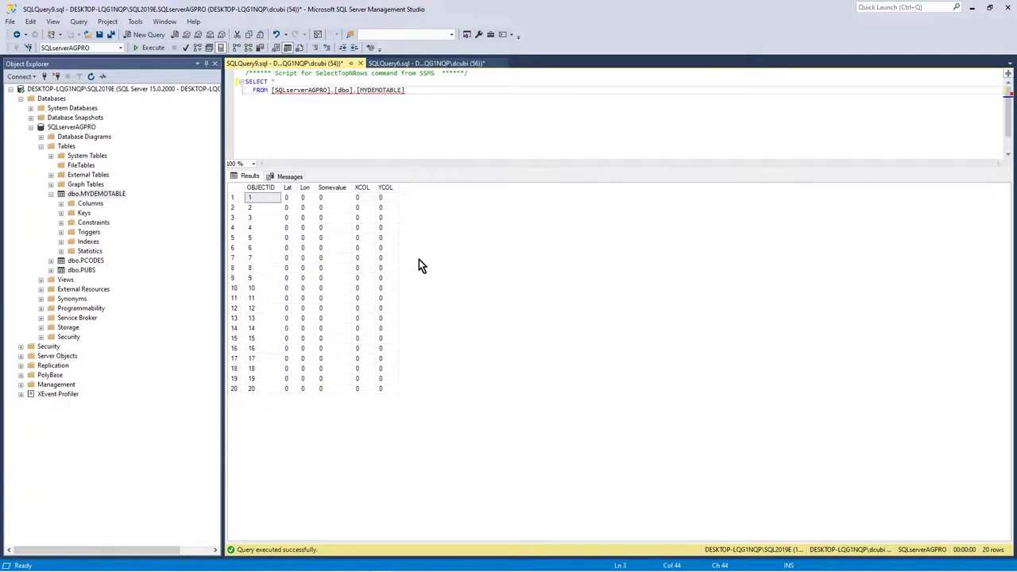
mouse_move(445, 103)
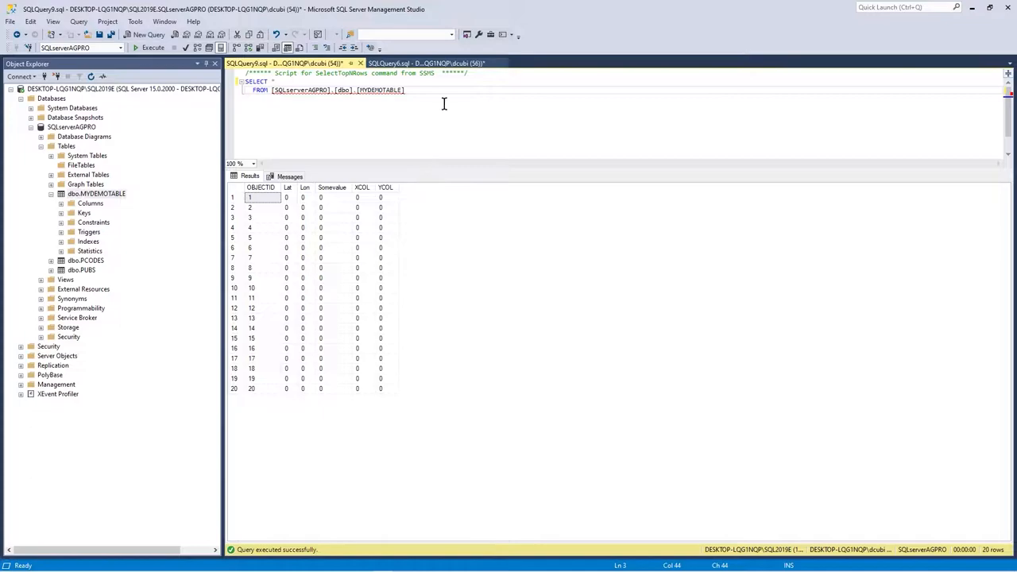
click(429, 64)
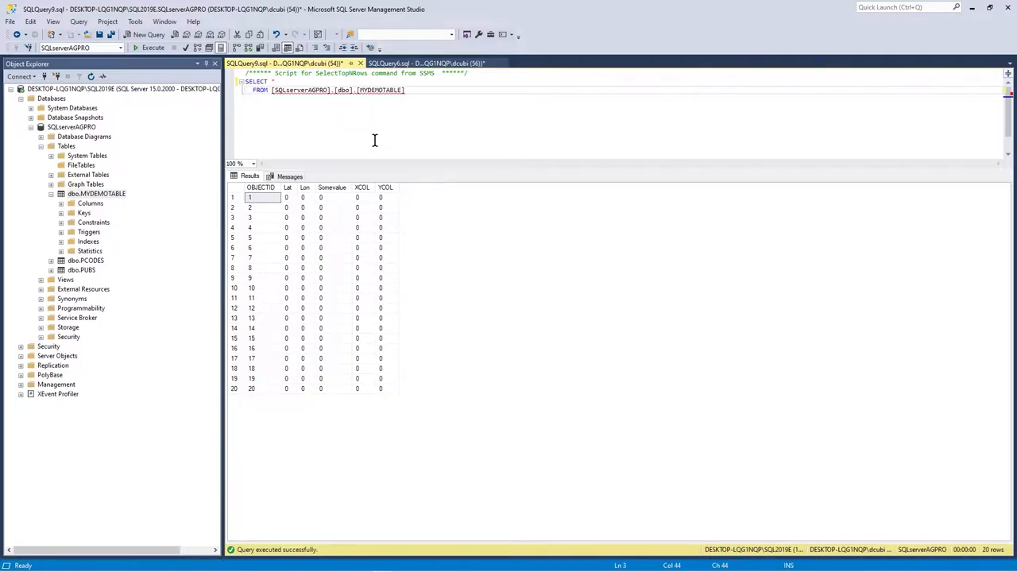
click(429, 64)
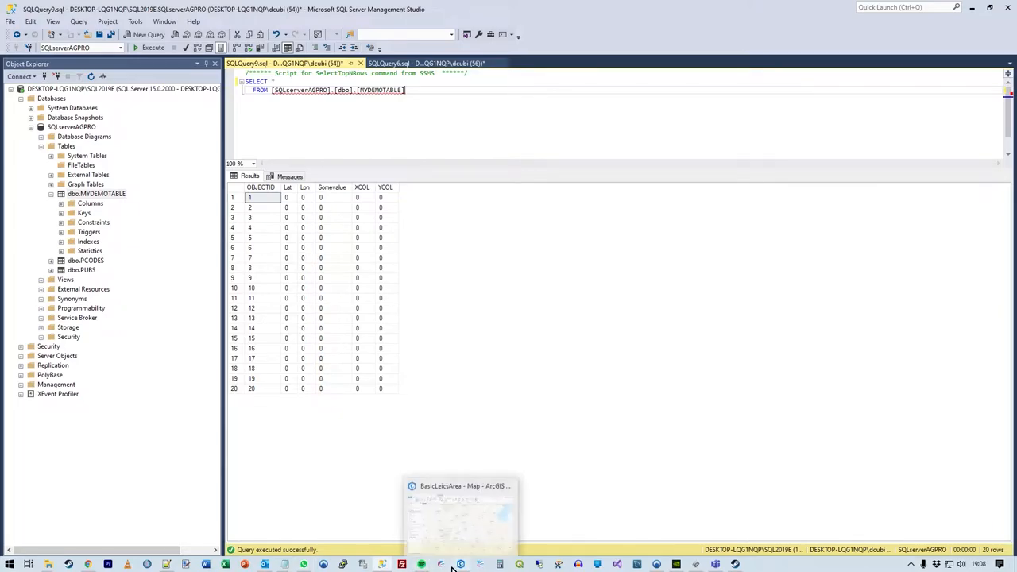
click(460, 509)
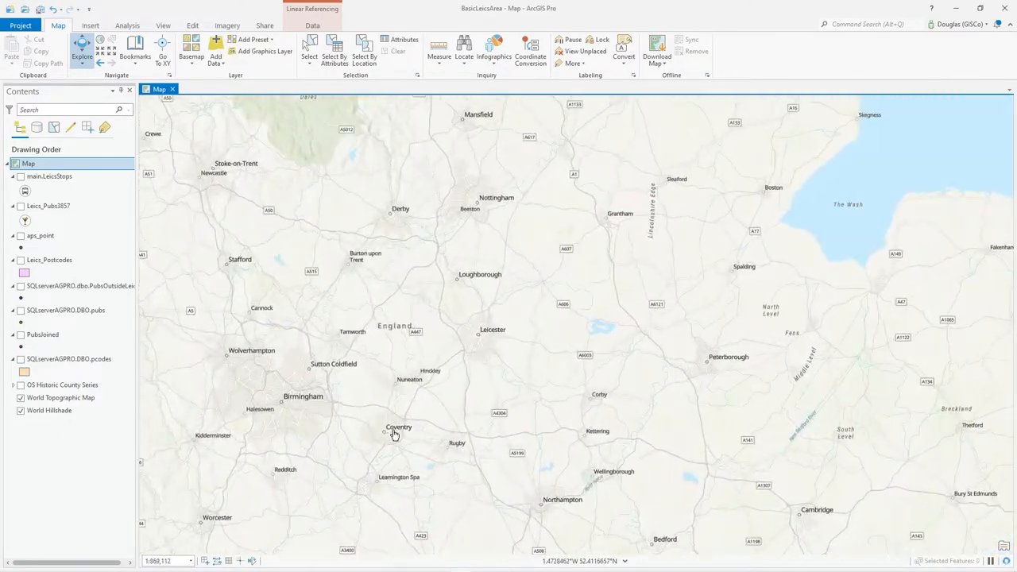
scroll(down, 3)
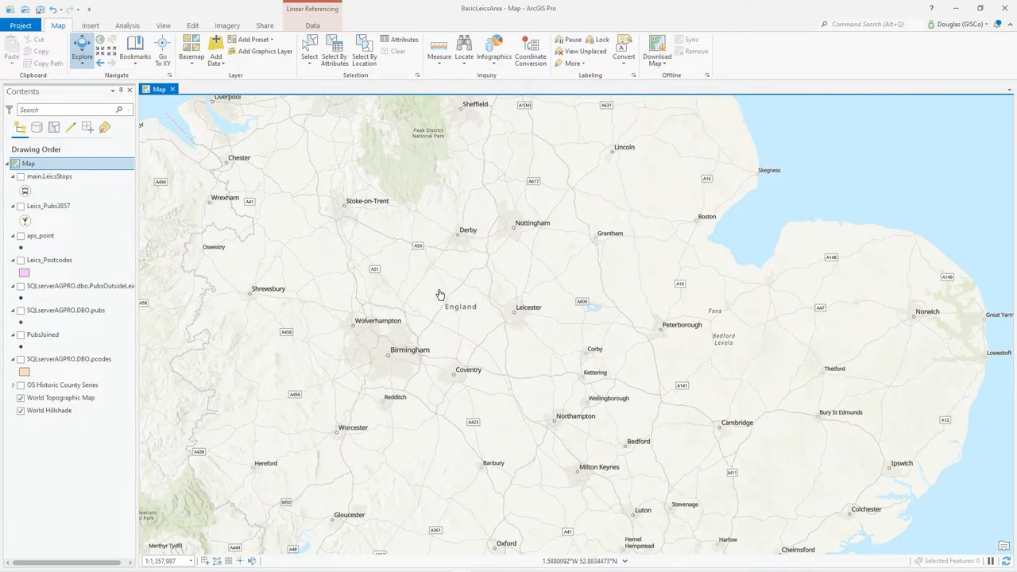
mouse_move(591, 329)
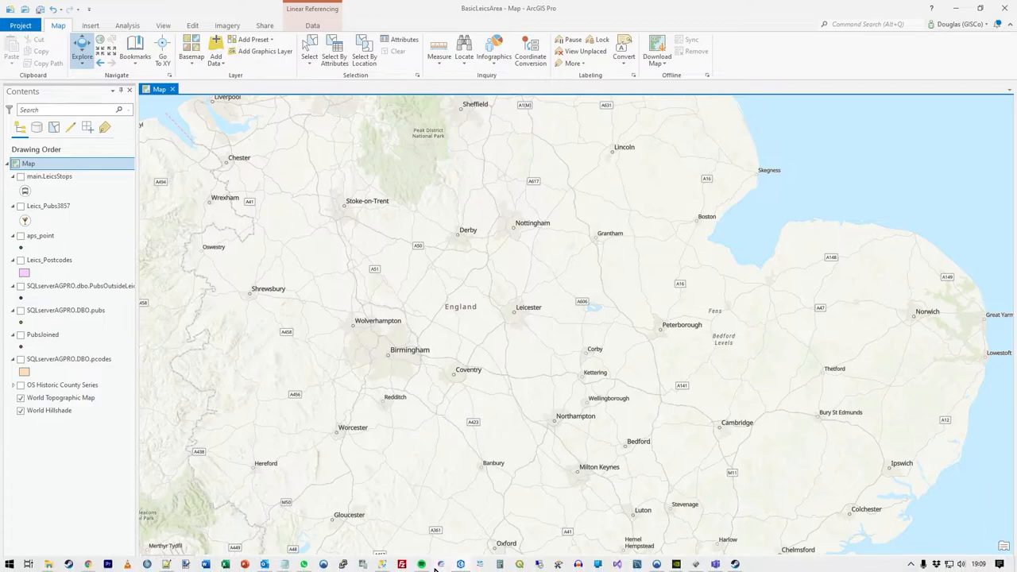
mouse_move(413, 569)
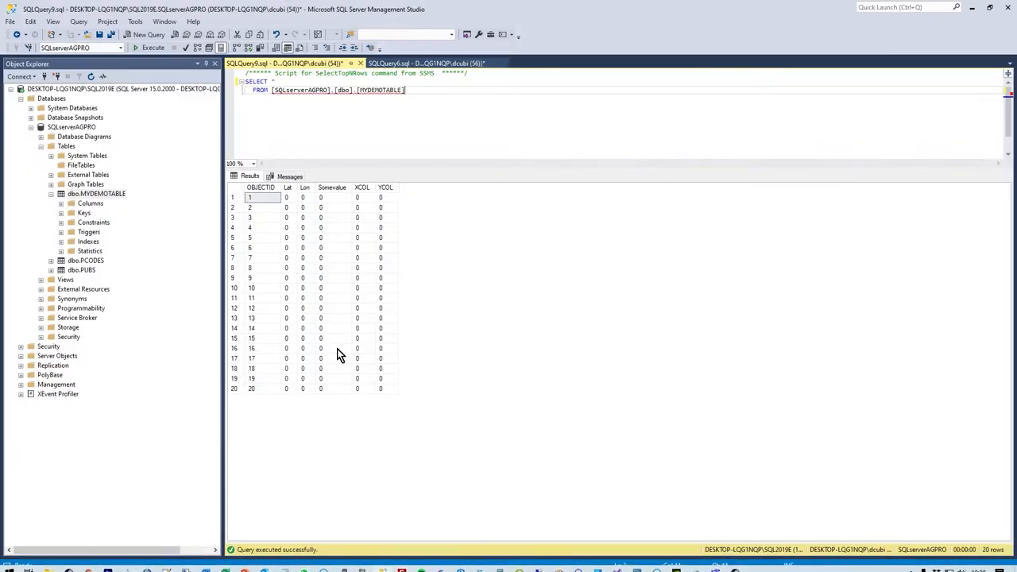
Review the UPDATE script and pick out Grantham's easting 491402 as the XCOL upper bound.
click(426, 64)
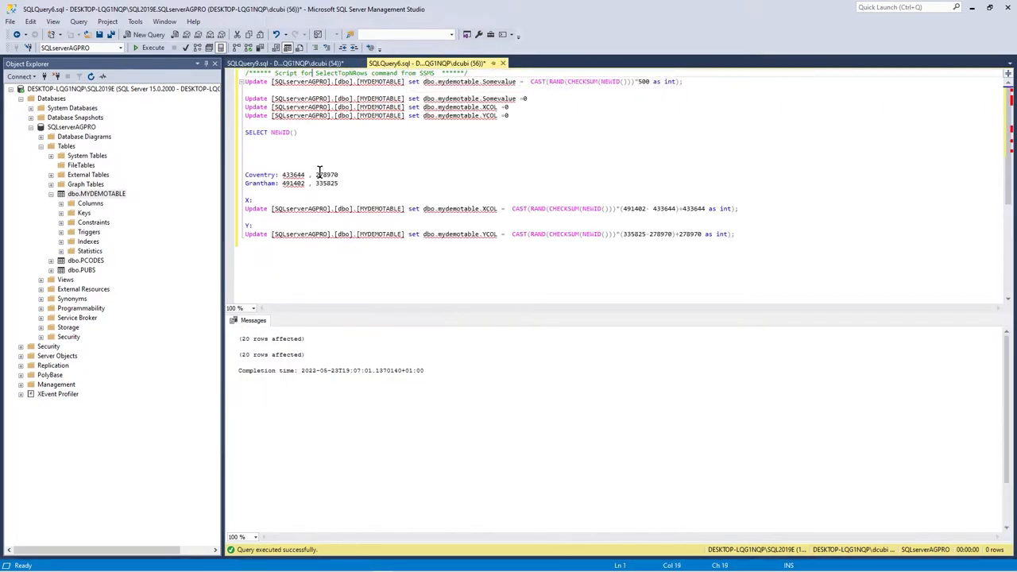
mouse_move(345, 207)
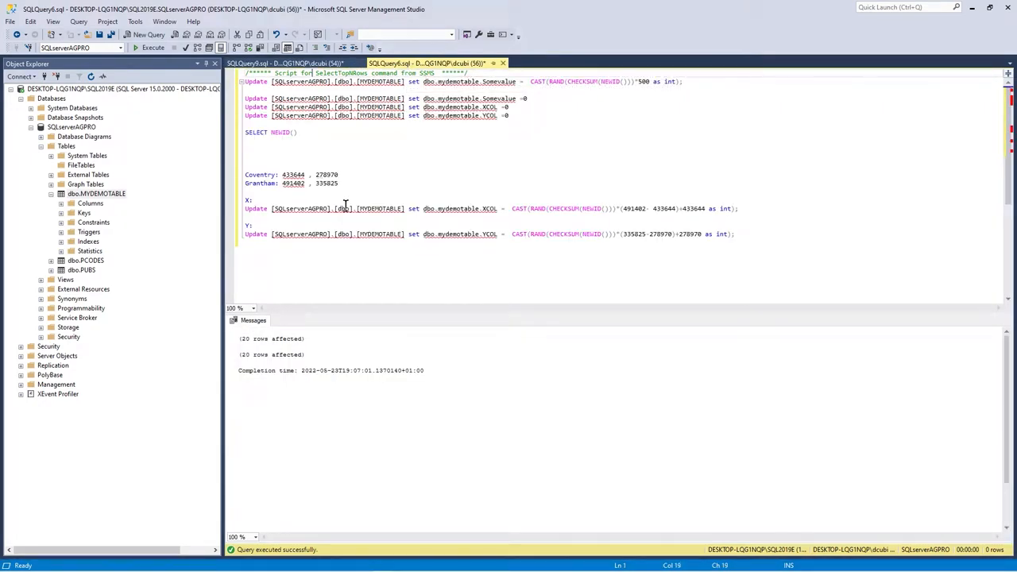
scroll(down, 3)
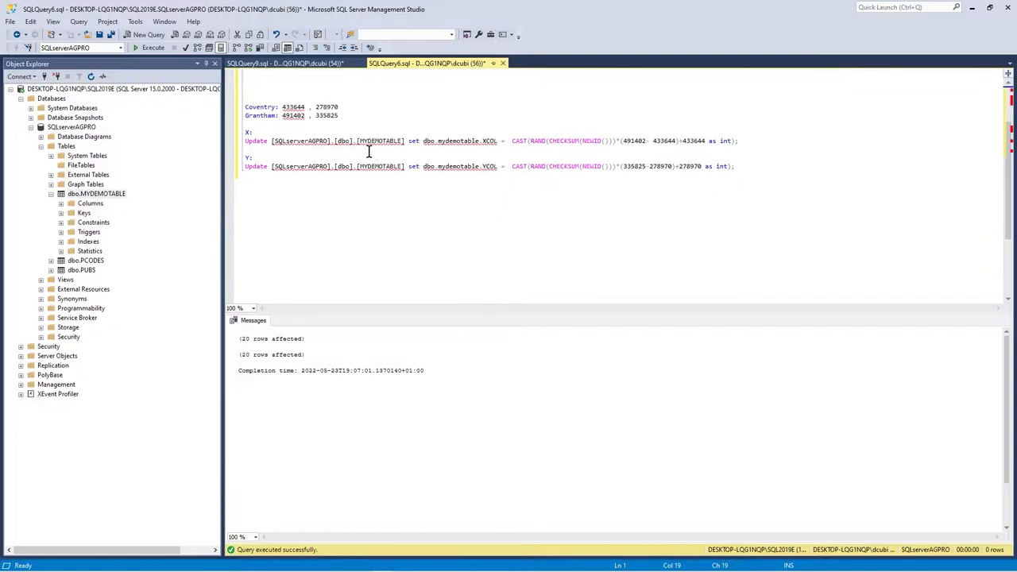
mouse_move(293, 106)
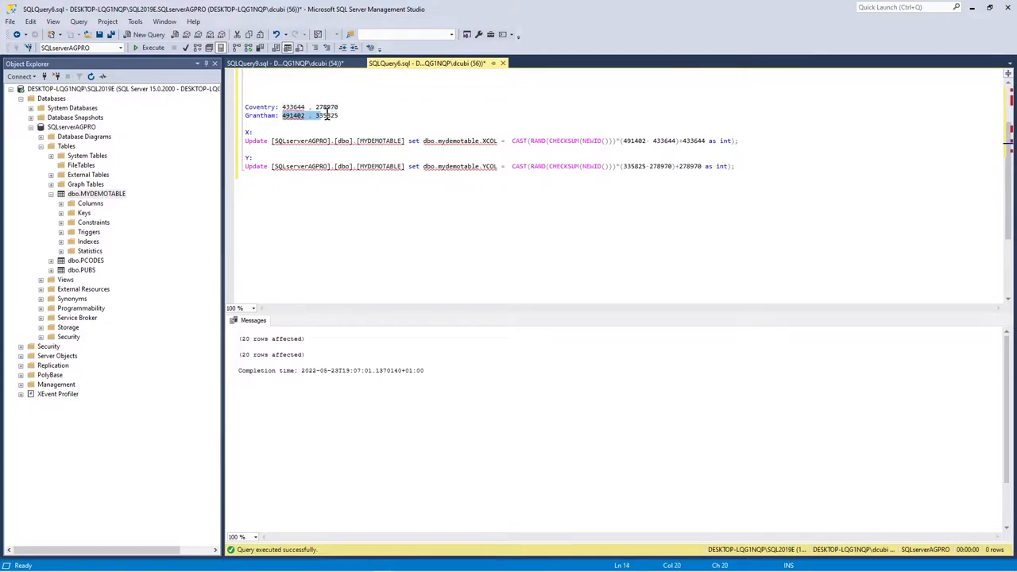
click(283, 107)
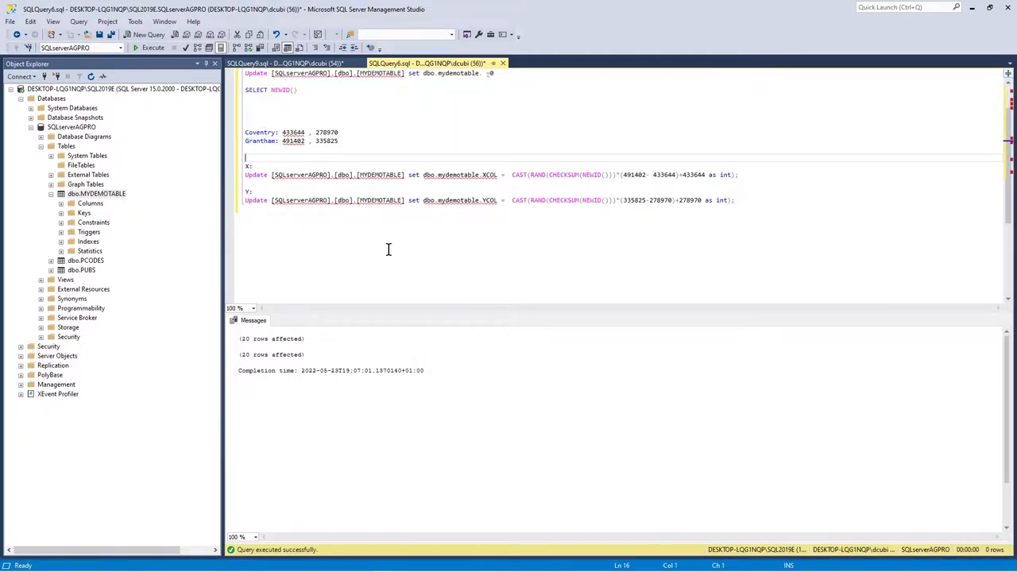
mouse_move(591, 173)
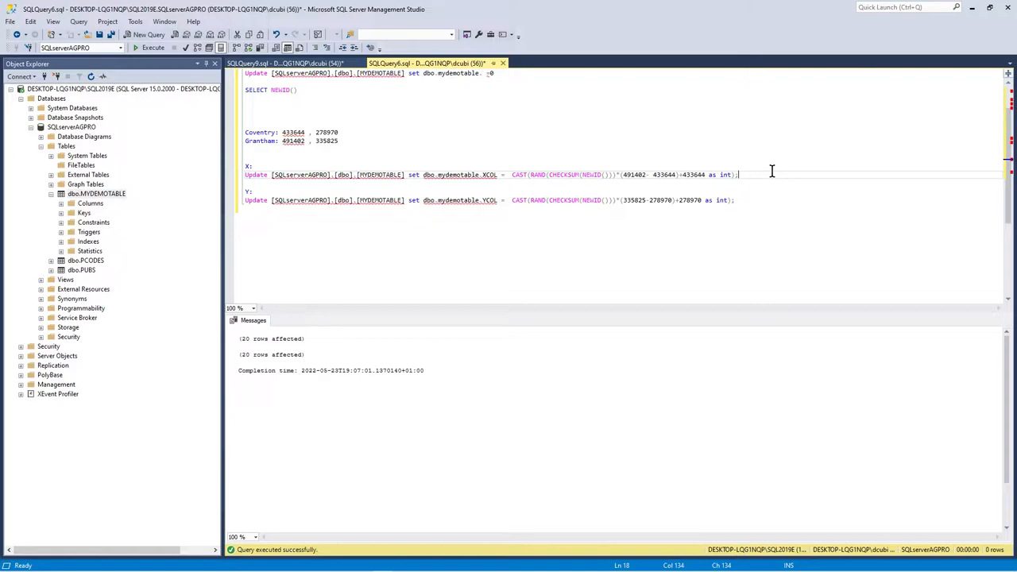
mouse_move(754, 143)
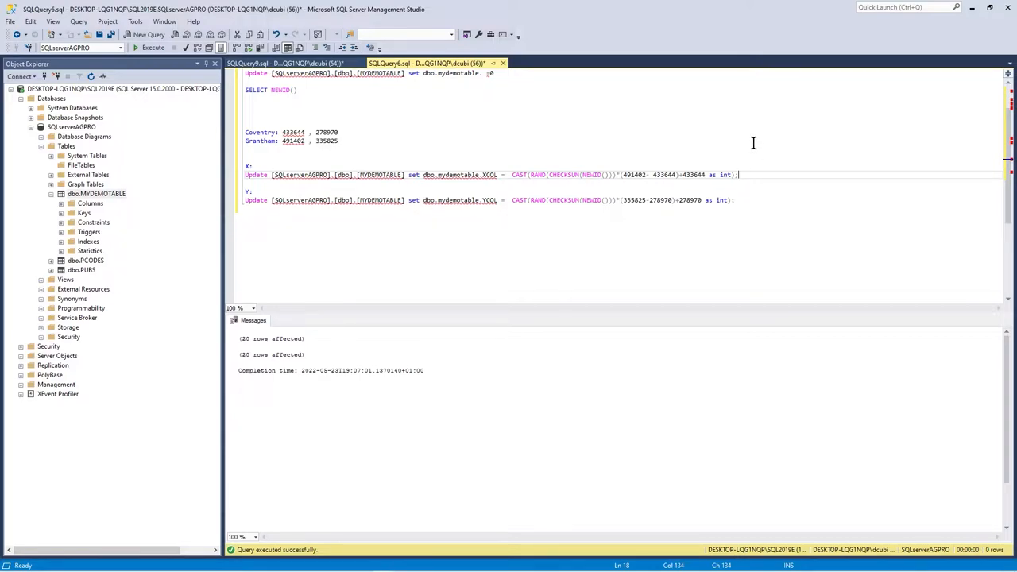
mouse_move(696, 146)
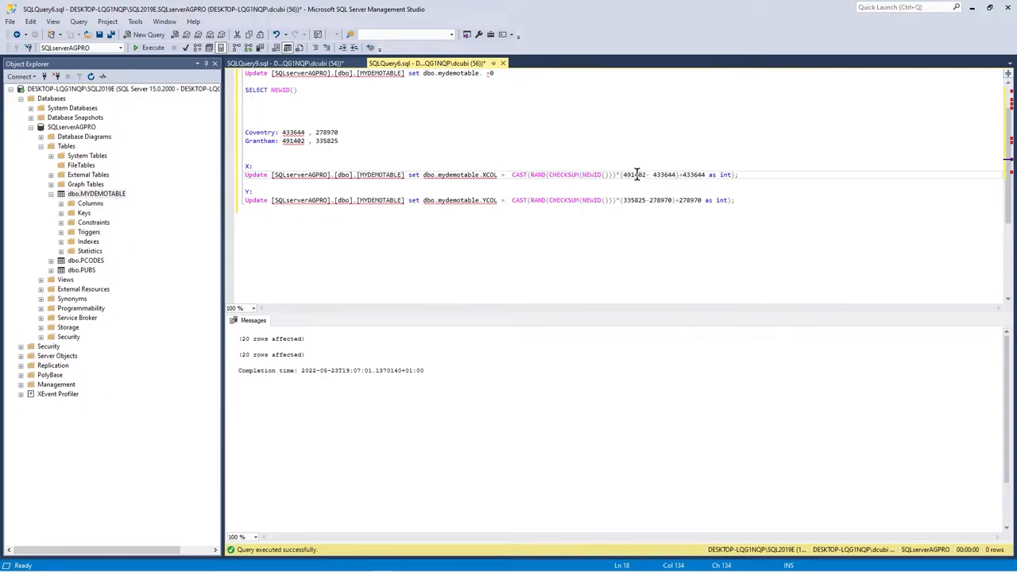
double_click(591, 173)
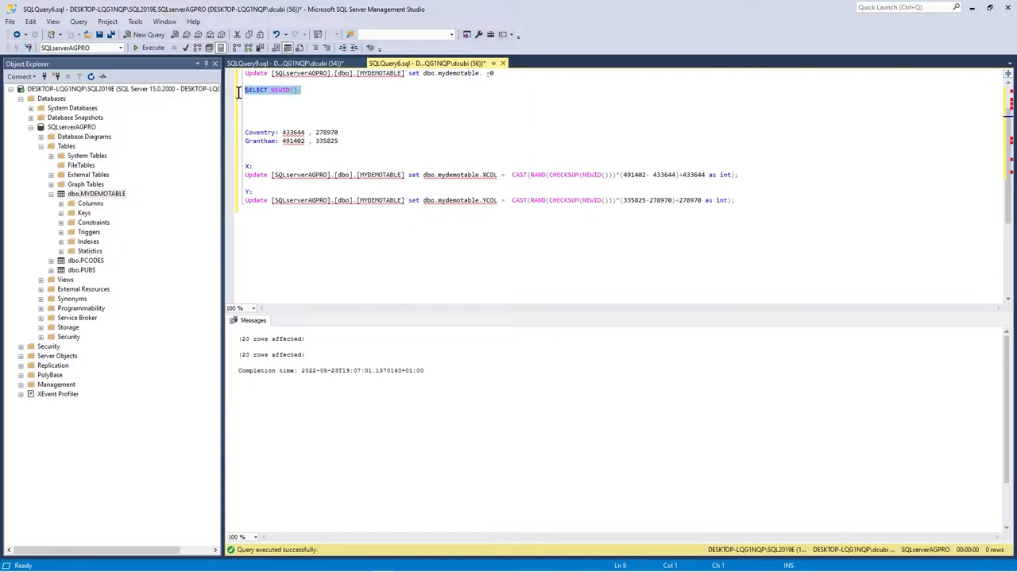
Run SELECT NEWID() twice to show it returns a different random GUID each time.
click(152, 48)
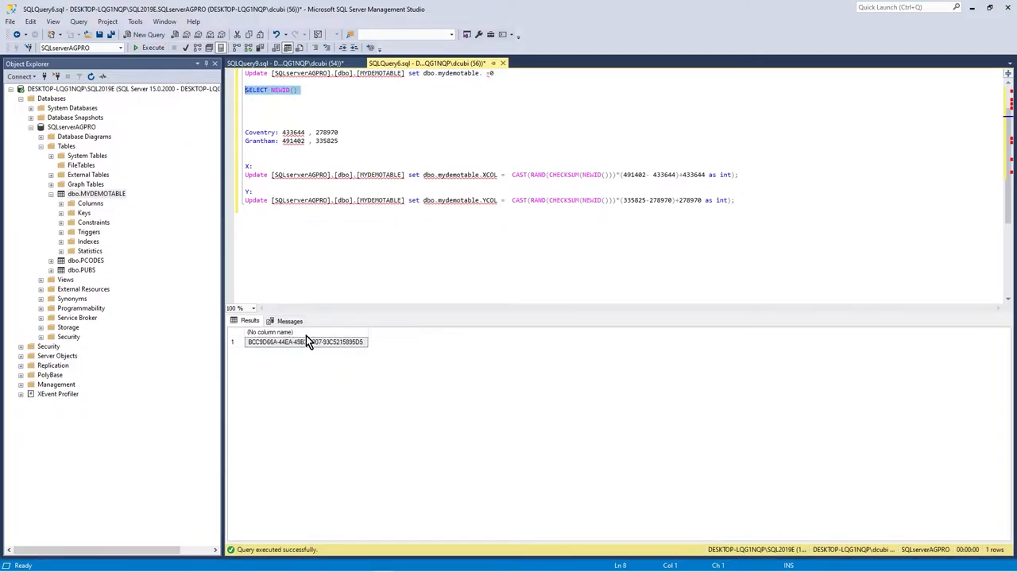
click(318, 89)
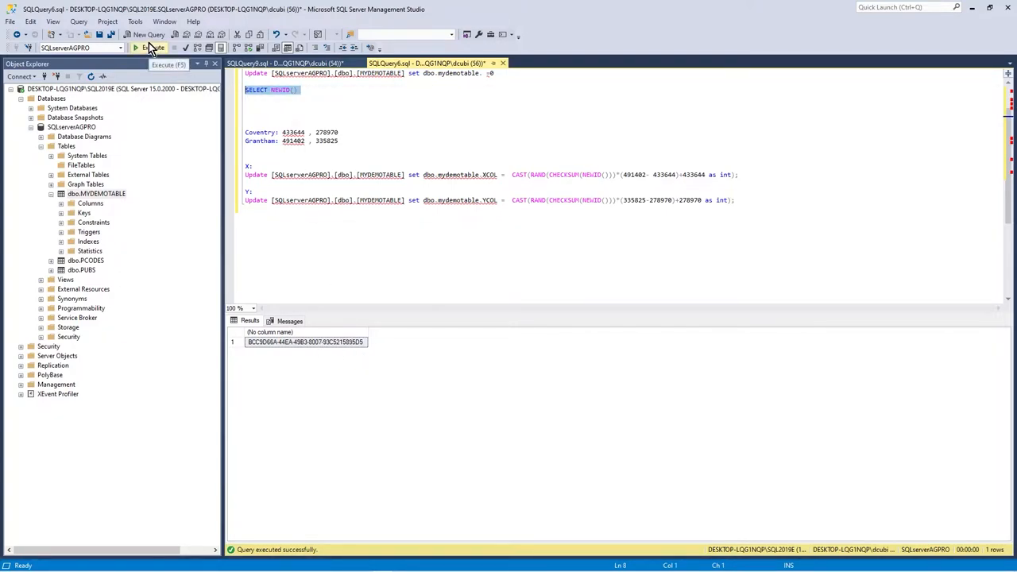
click(149, 48)
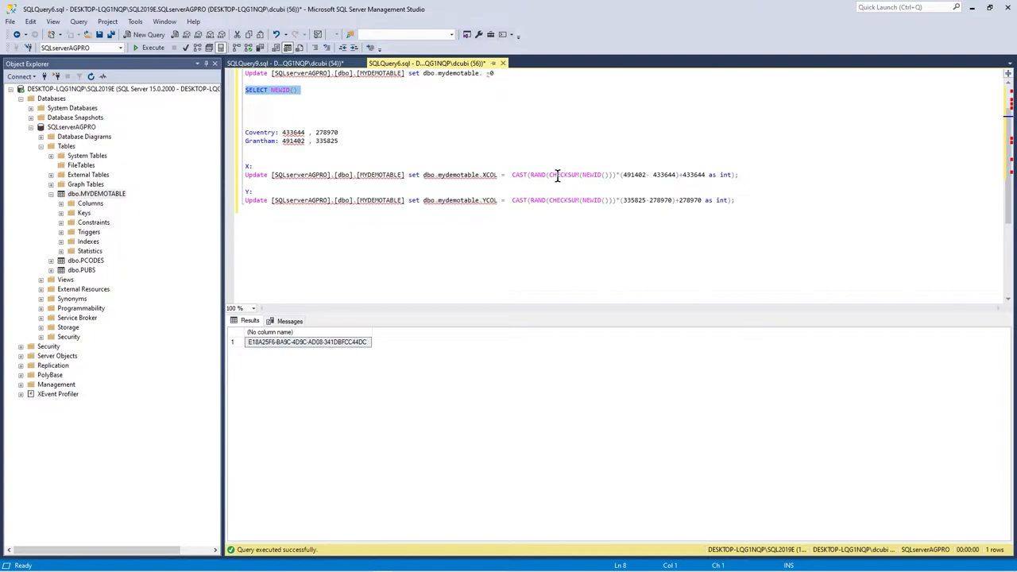
Check the 491402 easting and 278970 northing bounds inside the XCOL and YCOL RAND formulas.
double_click(538, 173)
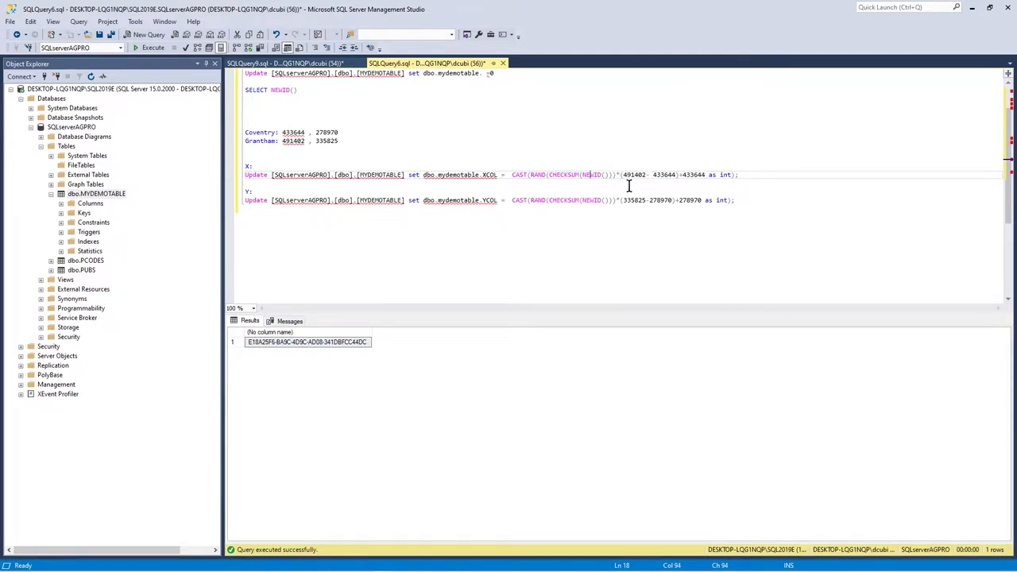
mouse_move(661, 175)
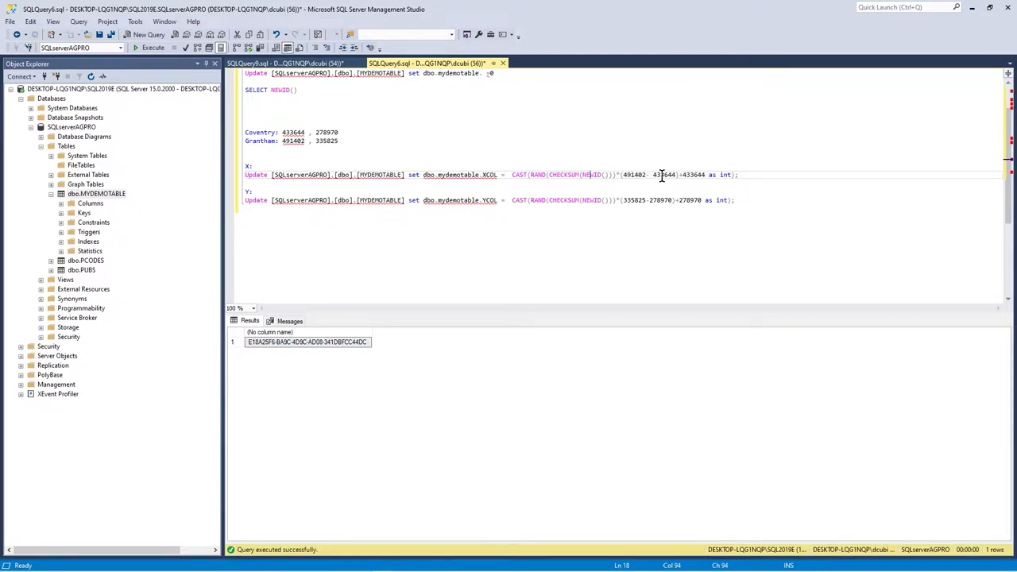
mouse_move(700, 181)
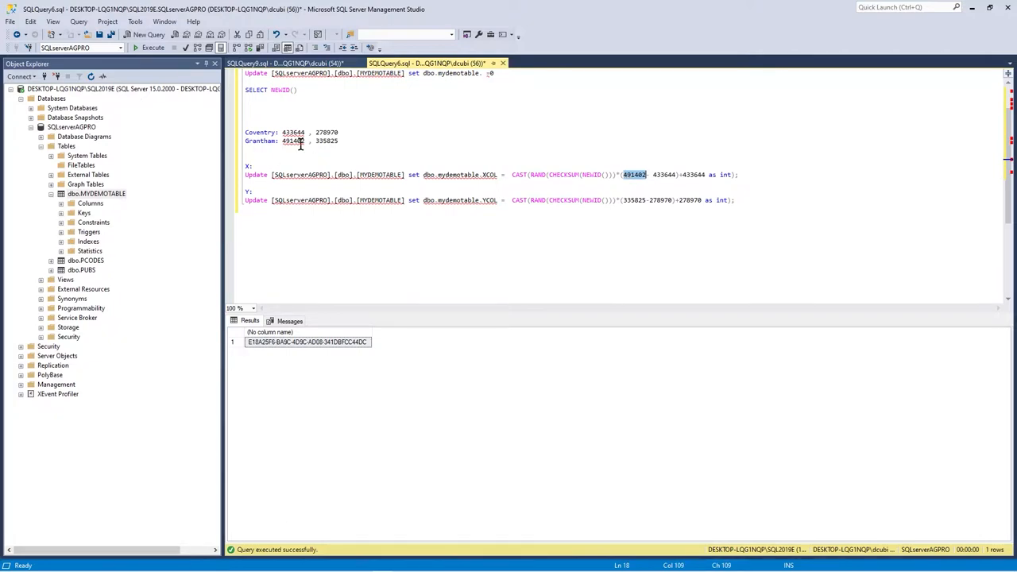
double_click(292, 139)
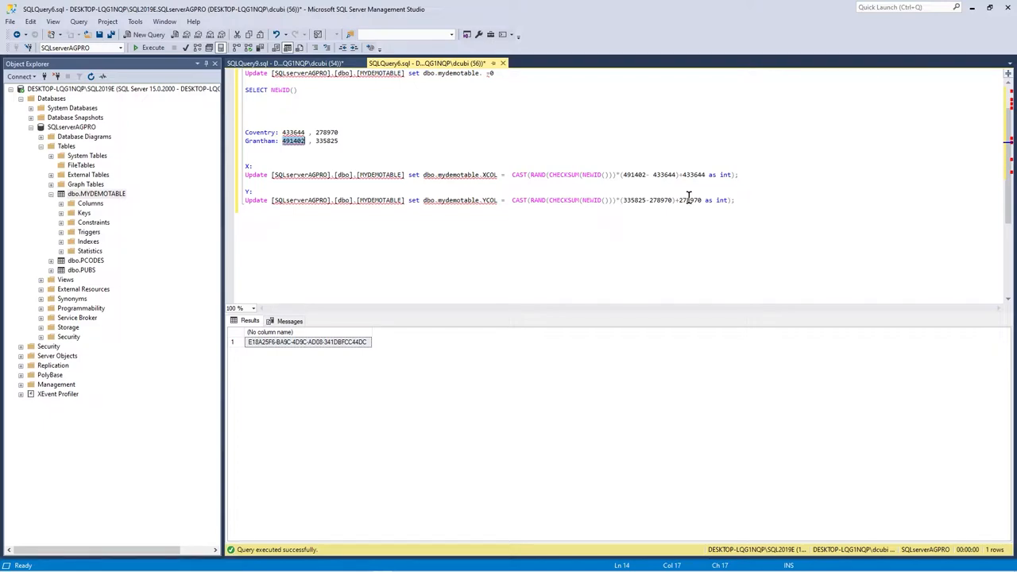
double_click(663, 173)
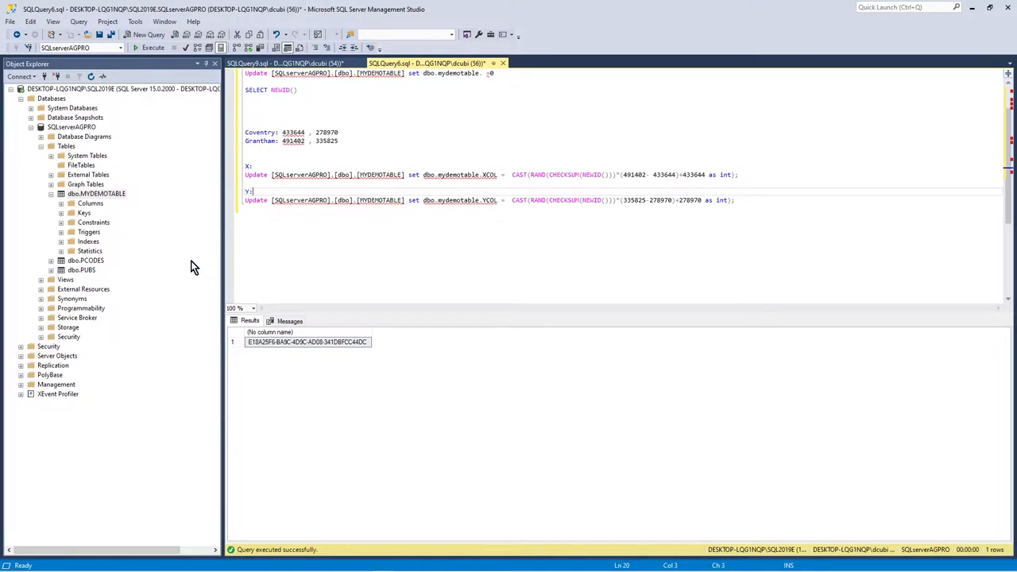
List MYDEMOTABLE's rows to see random XCOL values with YCOL still 0, then return to the script.
click(97, 194)
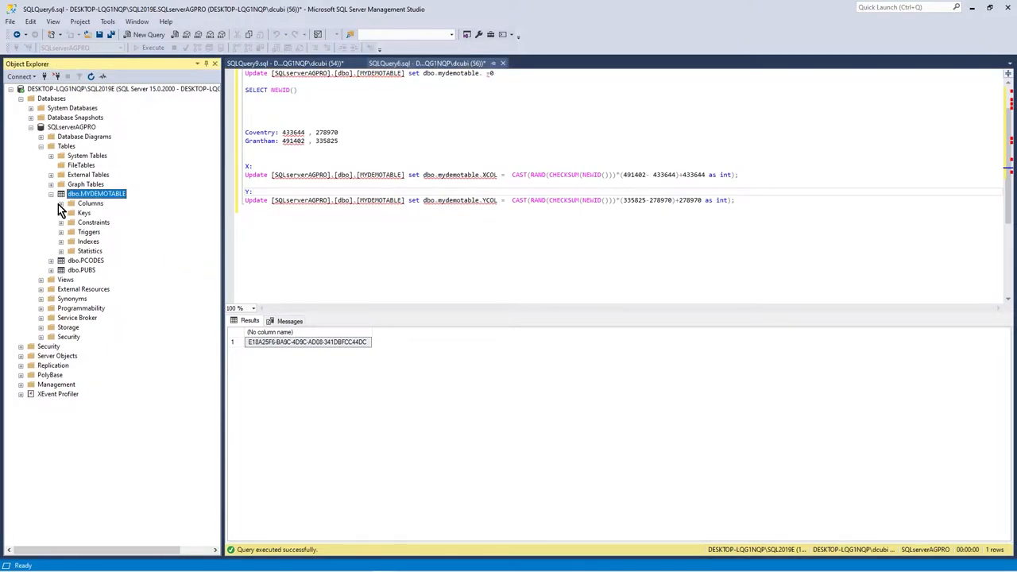
click(61, 203)
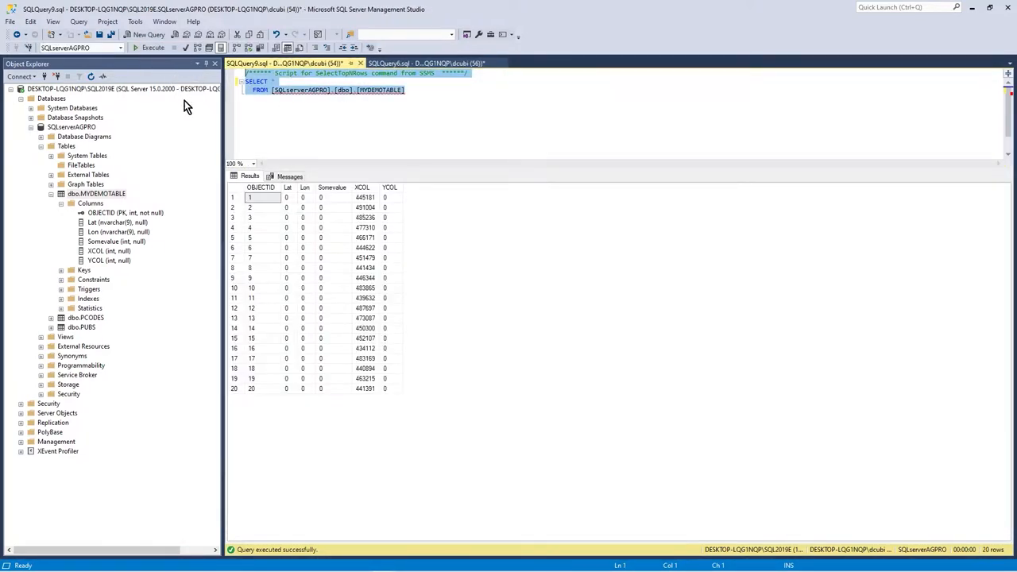
mouse_move(373, 329)
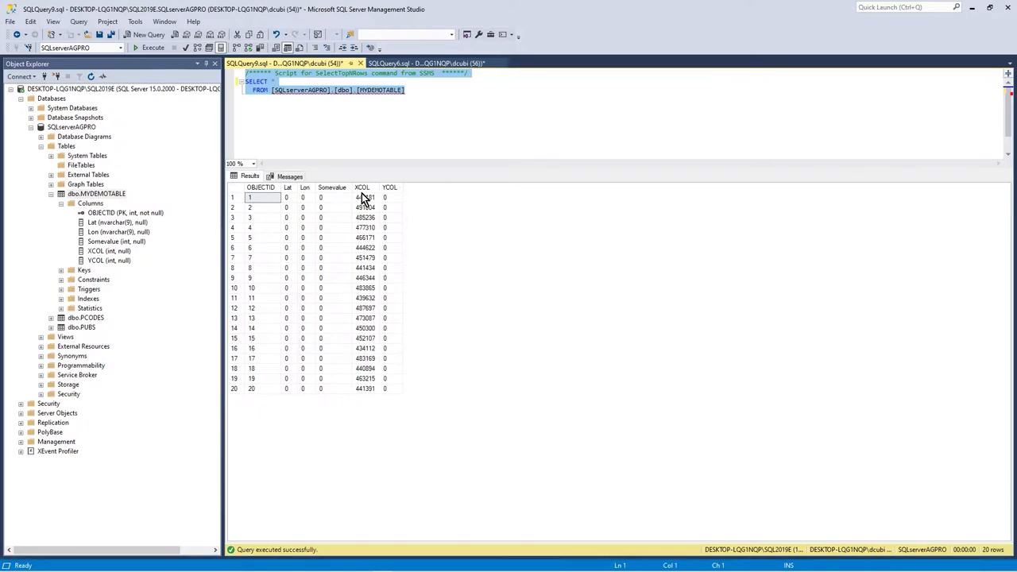
click(429, 64)
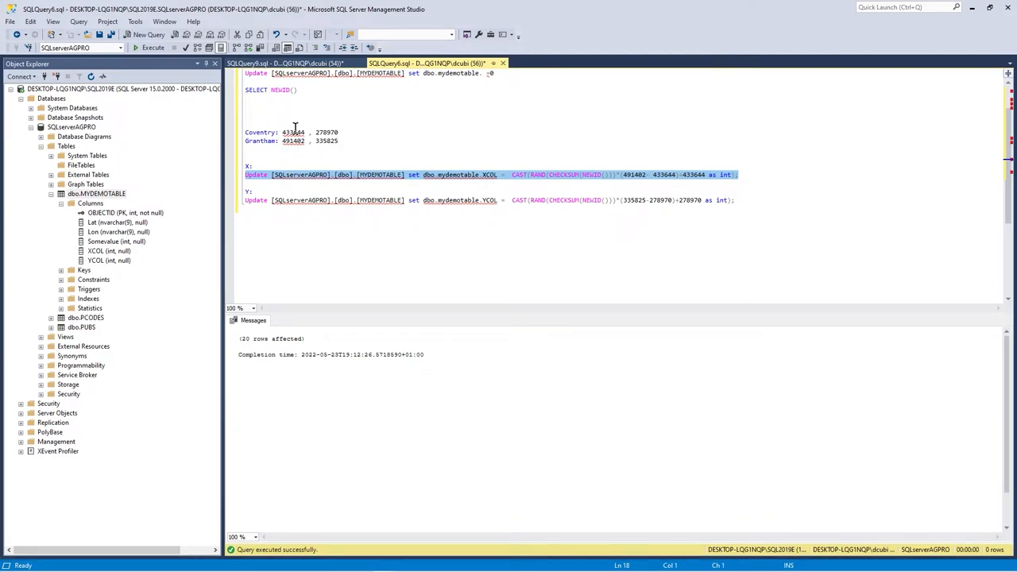
mouse_move(604, 207)
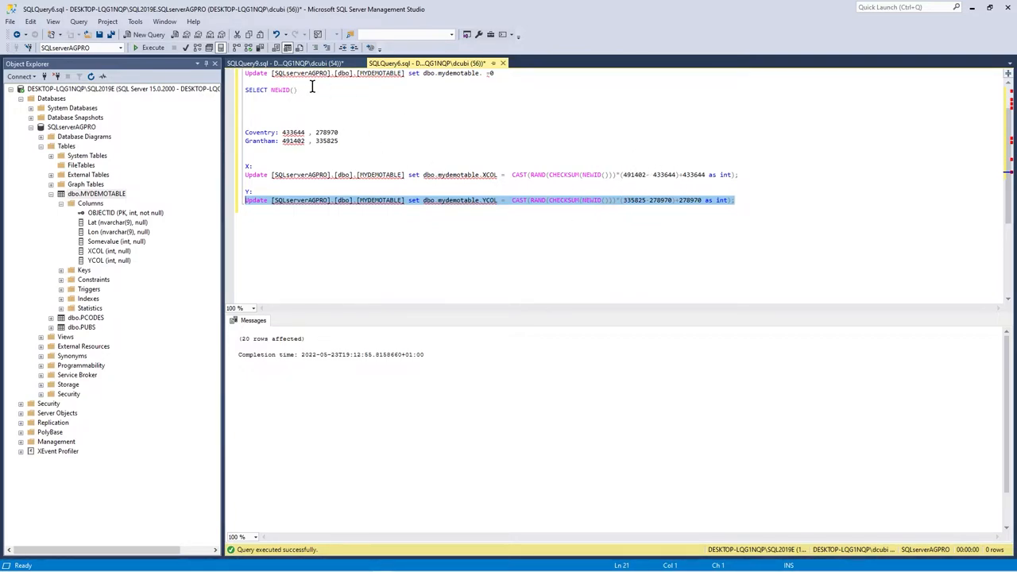
Rerun the MYDEMOTABLE row listing to confirm random values in both XCOL and YCOL.
click(294, 64)
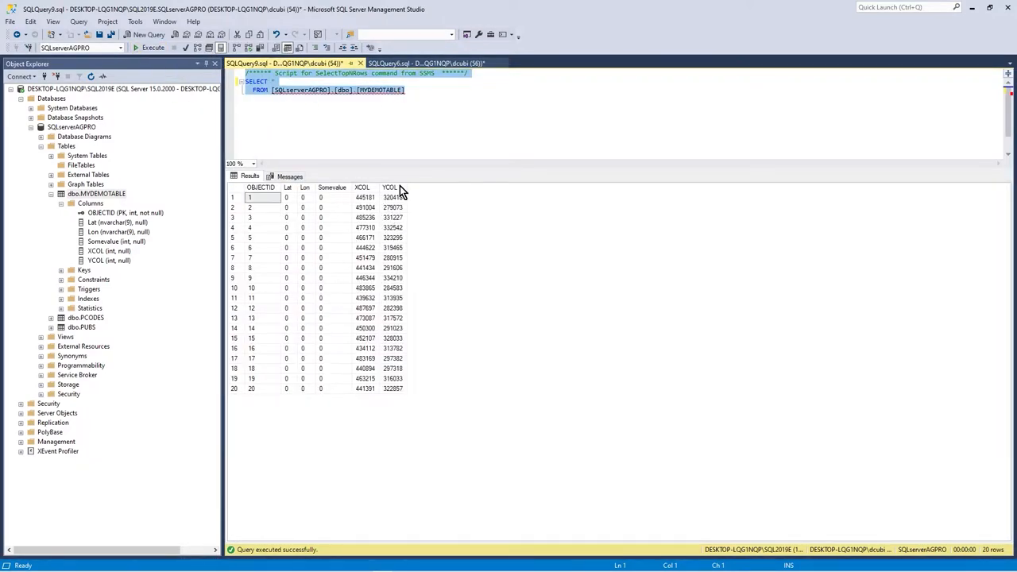
click(249, 197)
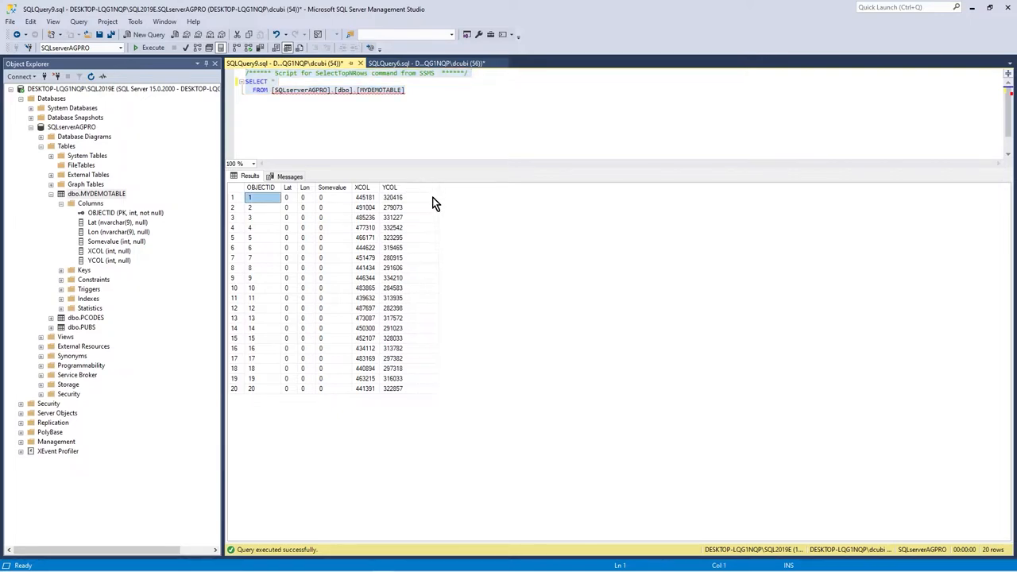
mouse_move(388, 188)
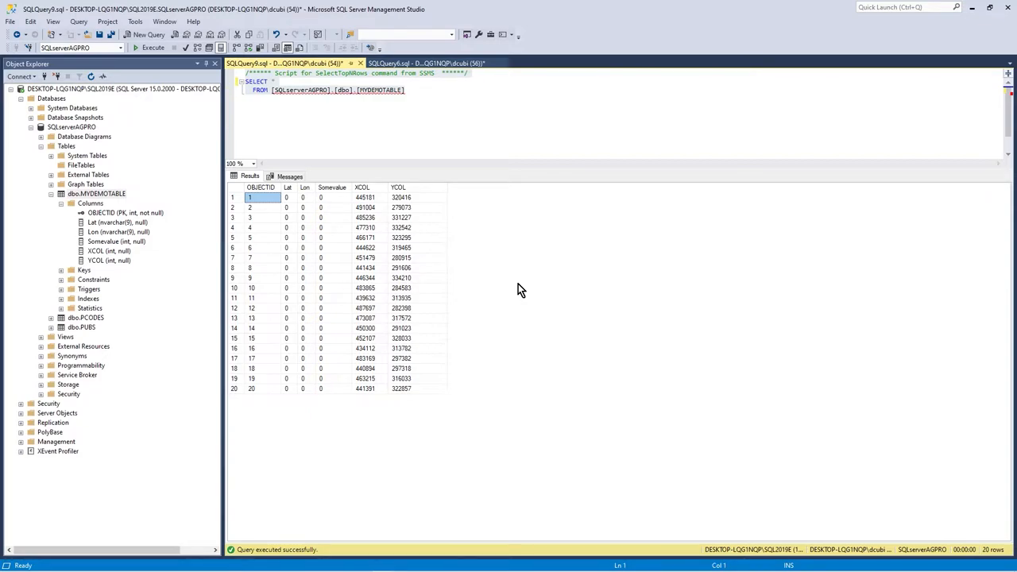
mouse_move(410, 194)
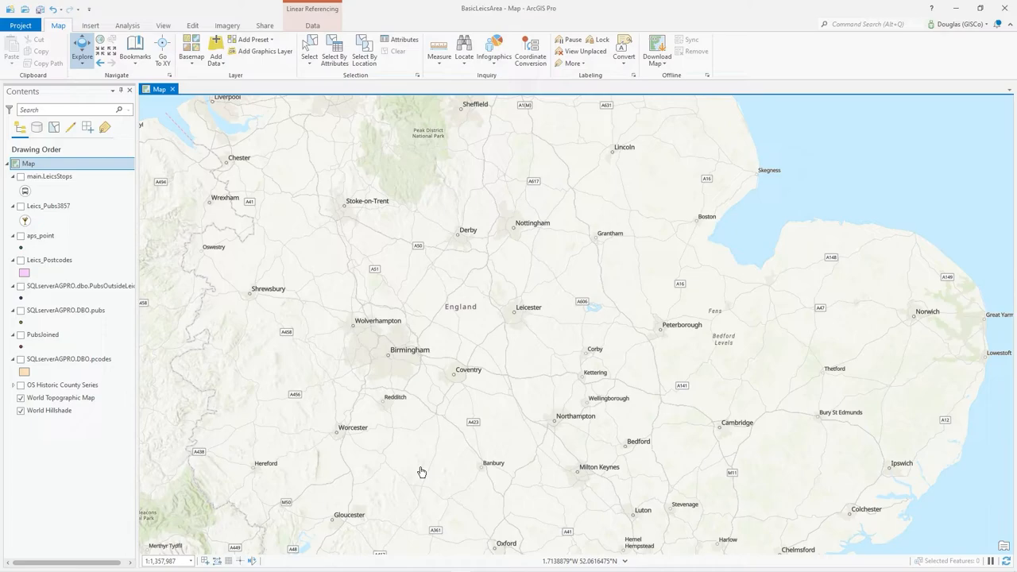
mouse_move(283, 383)
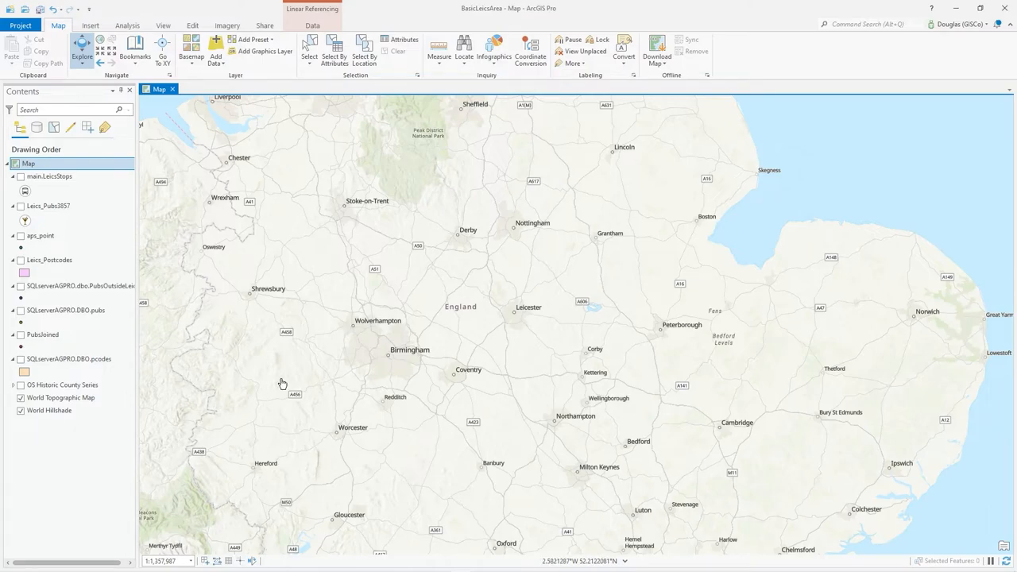
mouse_move(556, 19)
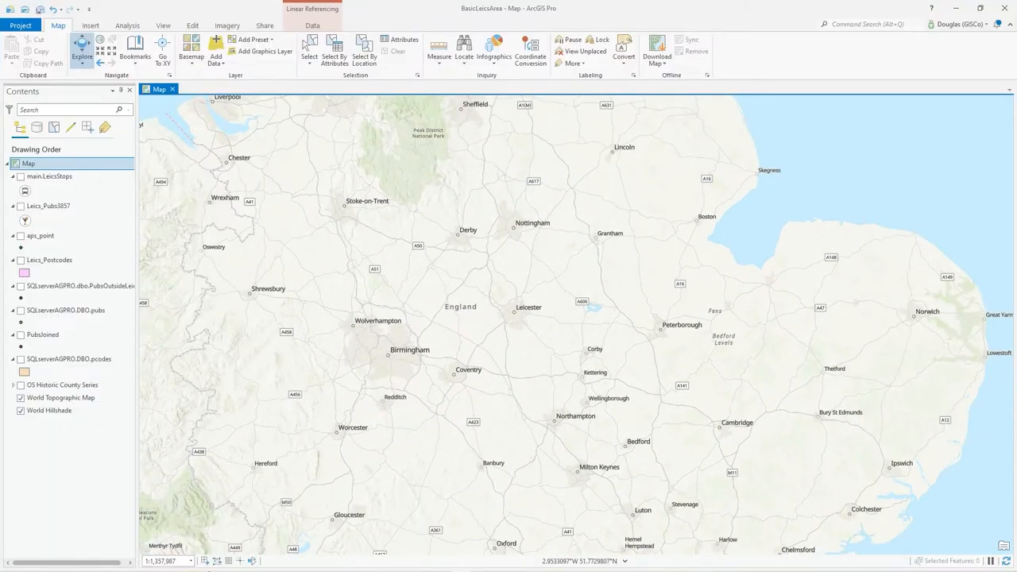
mouse_move(381, 564)
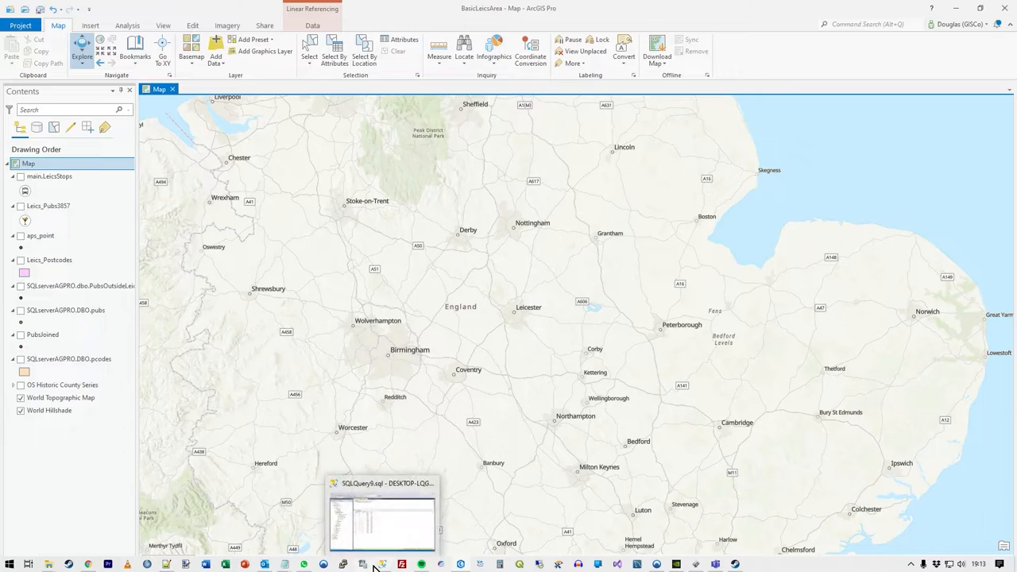
Add SQLserverAGPRO.dbo.MYDEMOTABLE from SQLServerDemo.sde to the map via Add Data.
click(382, 516)
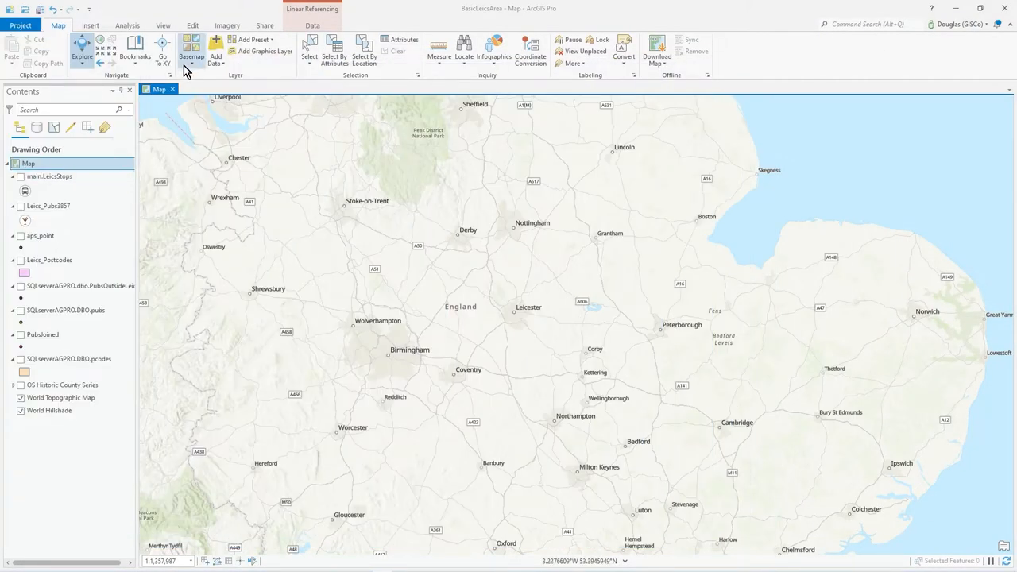
click(214, 49)
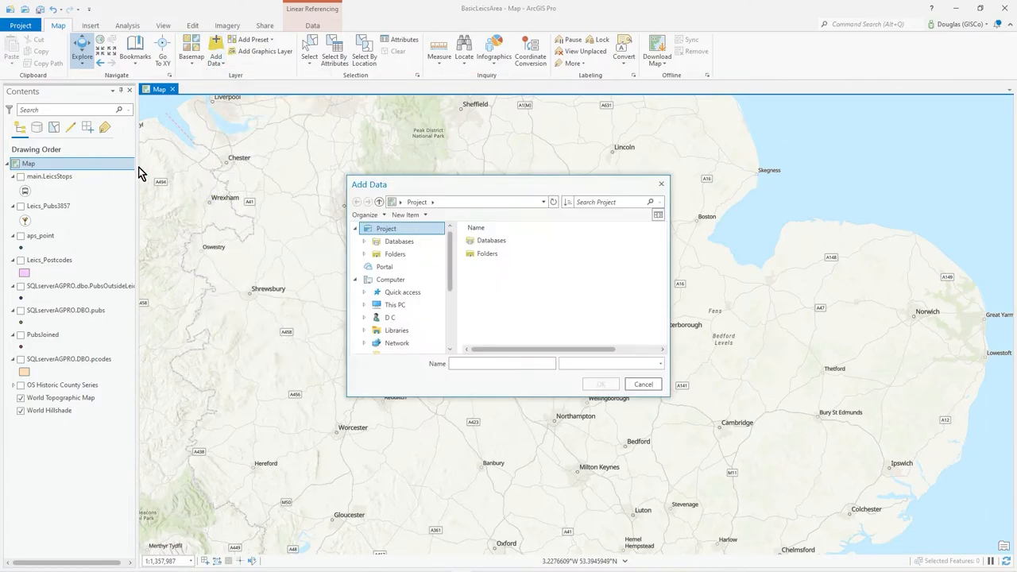
click(399, 241)
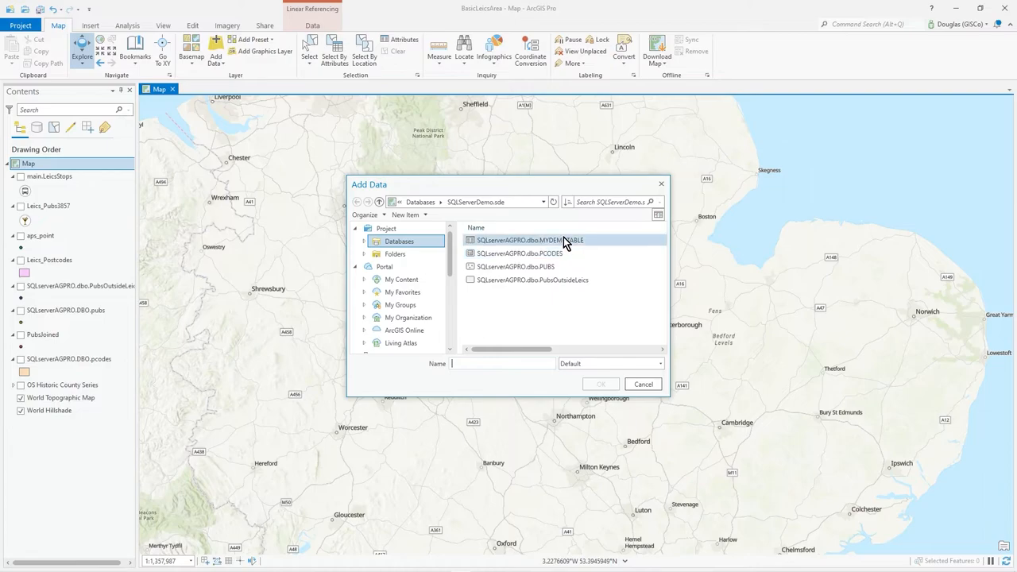
click(528, 240)
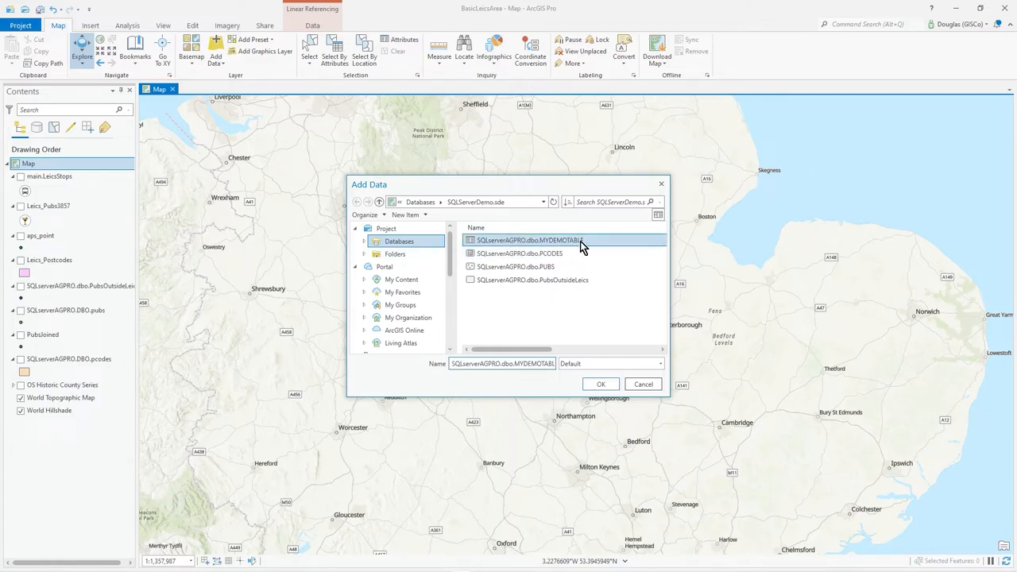
click(601, 383)
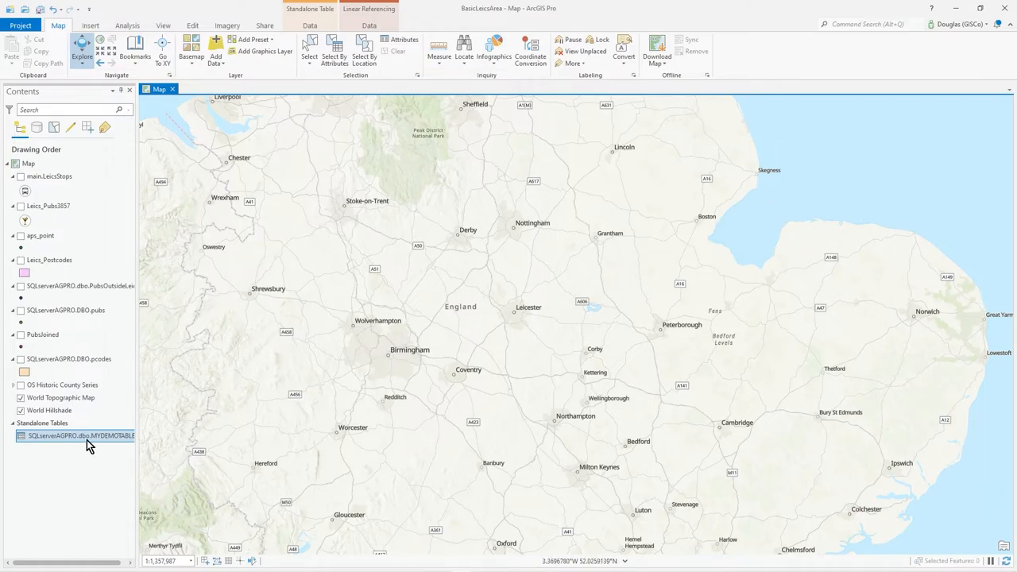
Launch Display XY Data on the MYDEMOTABLE standalone table from its context menu.
right_click(79, 435)
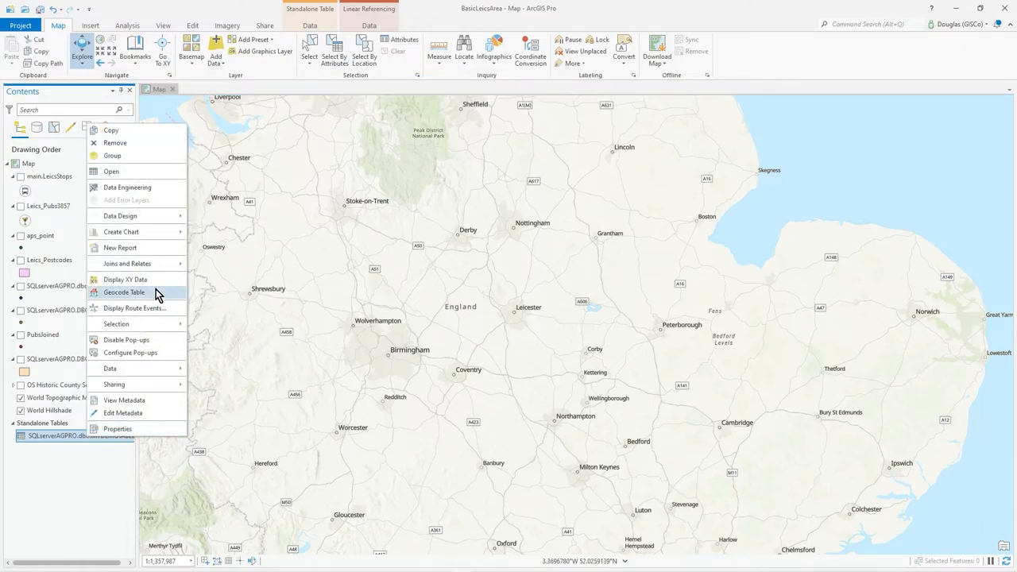
mouse_move(124, 279)
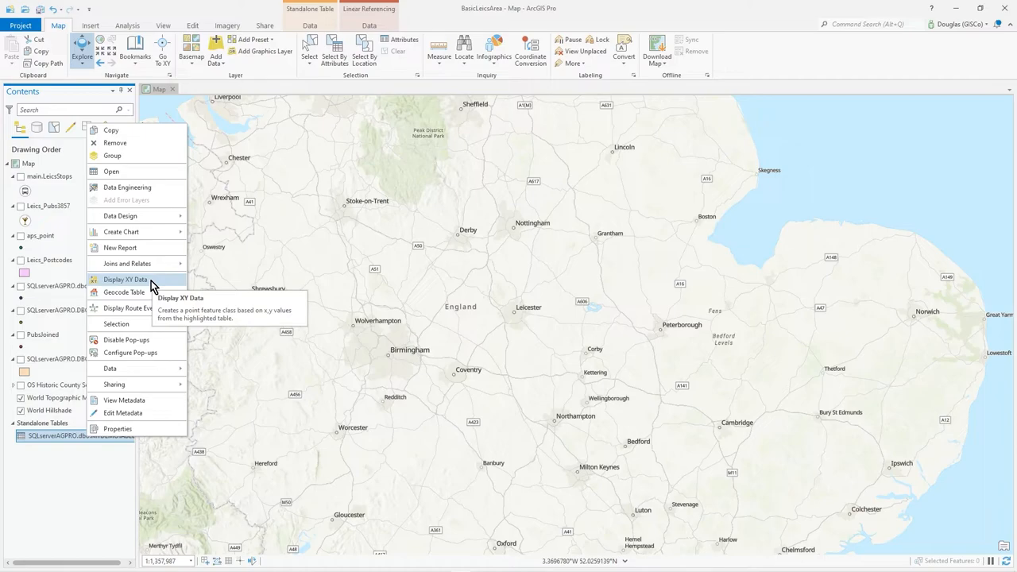
click(216, 49)
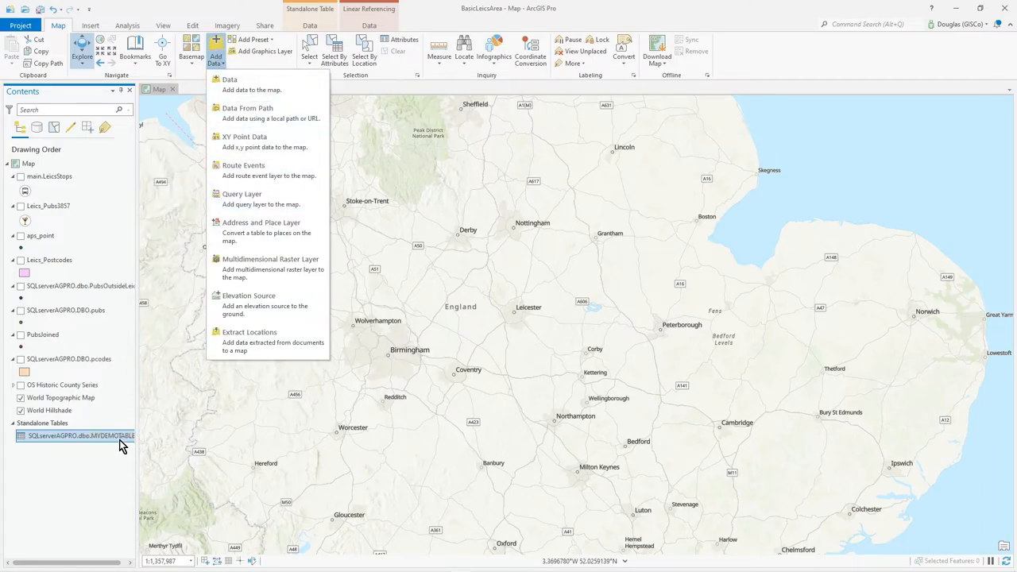
right_click(79, 435)
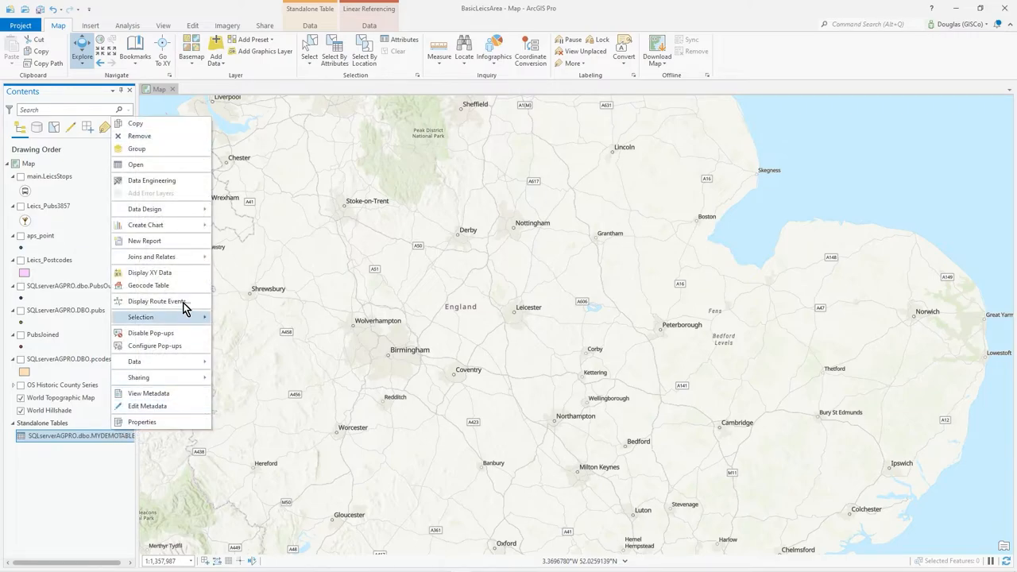
click(149, 274)
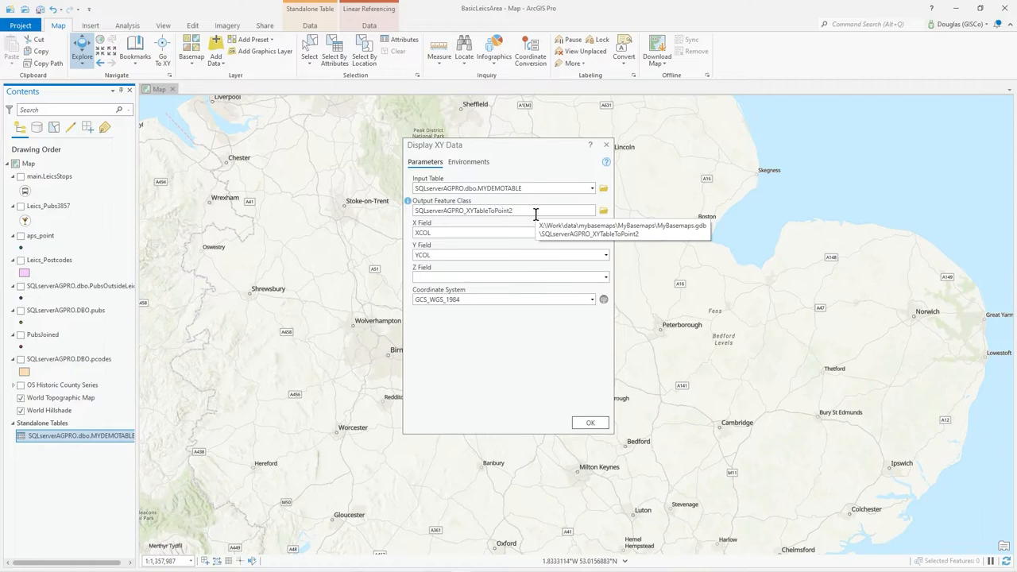
Keep the output feature class name and choose British National Grid as the coordinate system.
click(506, 210)
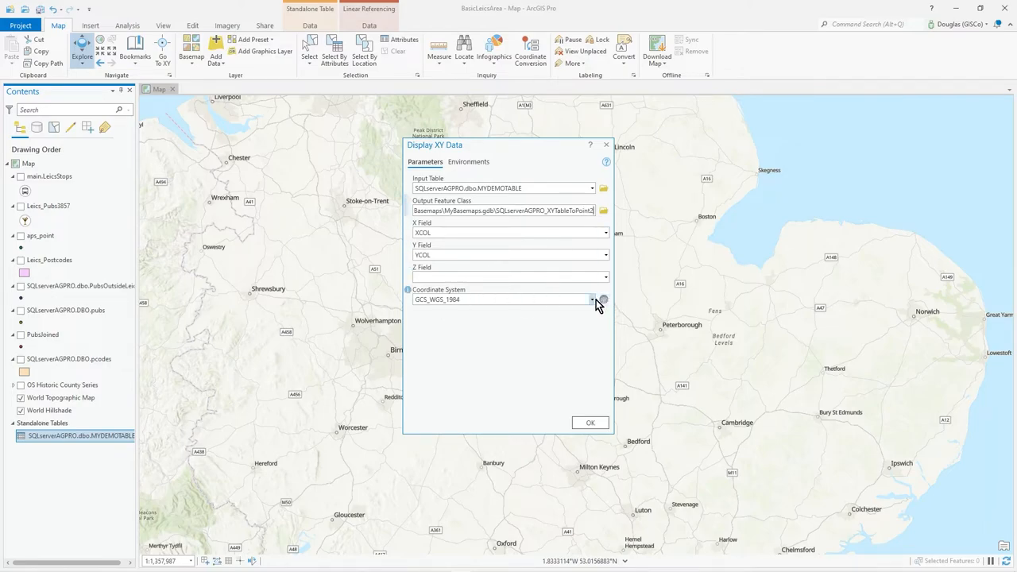
click(592, 298)
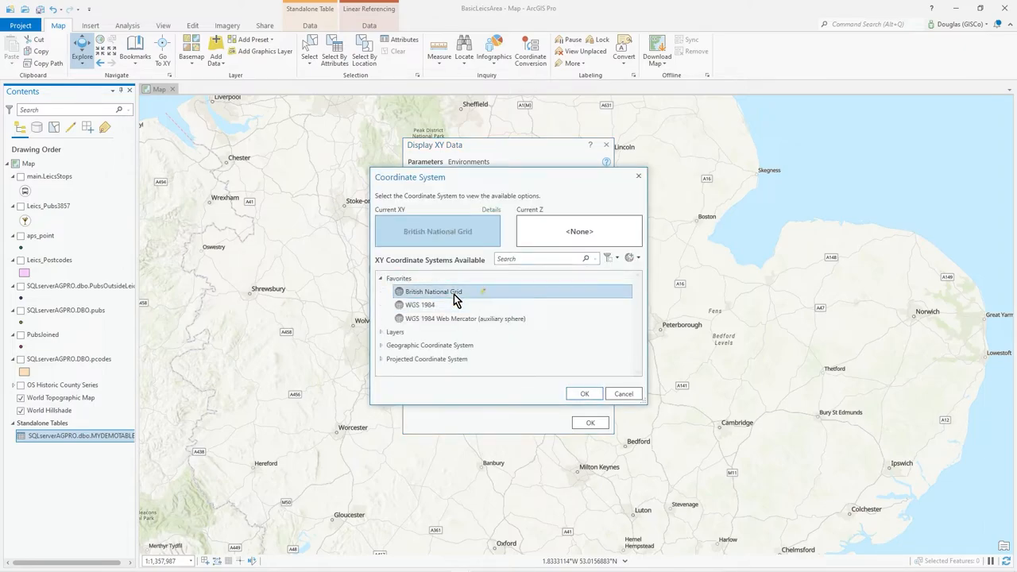
click(585, 394)
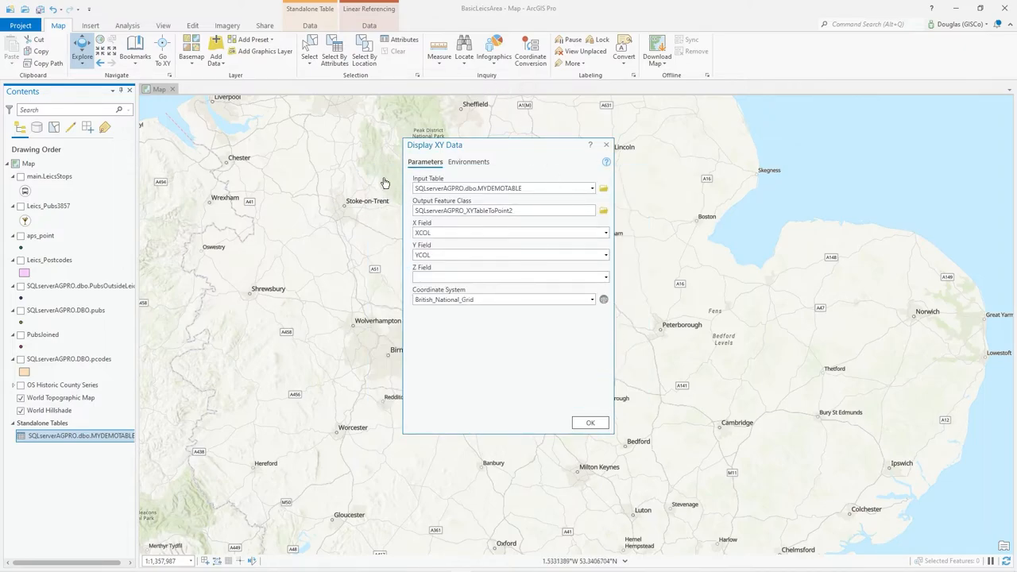
click(591, 423)
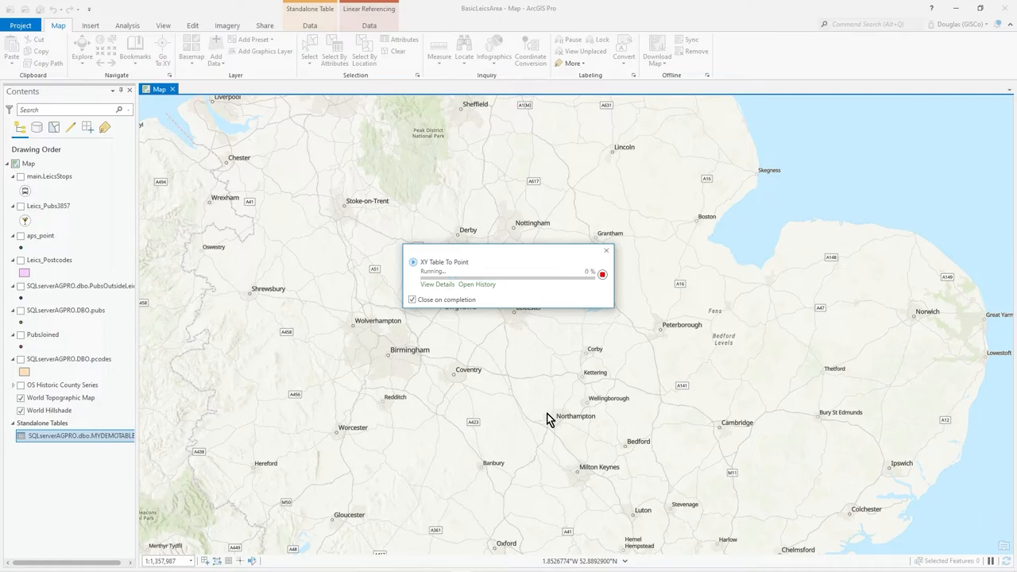
mouse_move(156, 345)
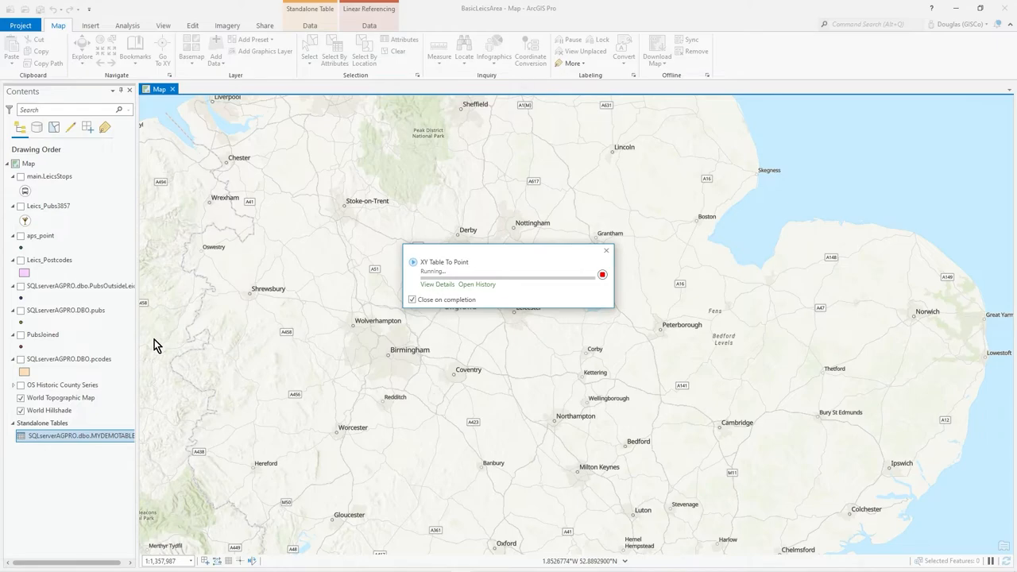
mouse_move(509, 364)
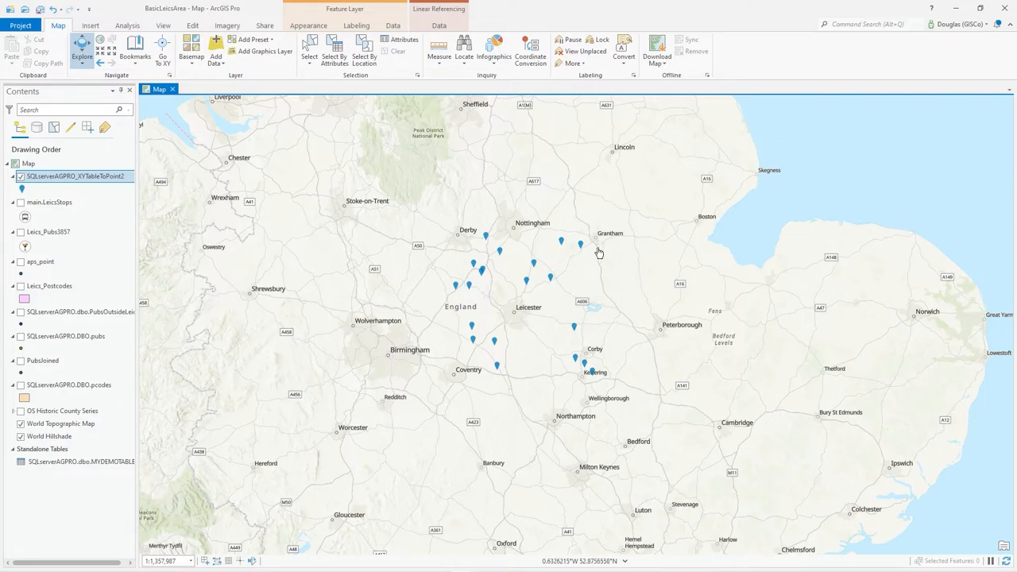
mouse_move(599, 338)
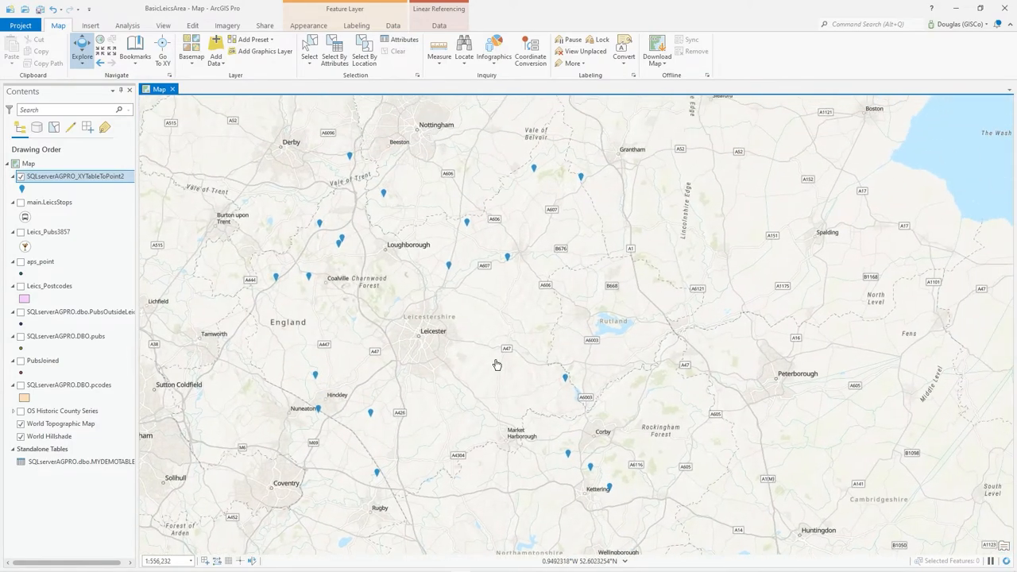
Zoom in on the new MYDEMOTABLE point layer scattered between Coventry and Grantham.
scroll(down, 3)
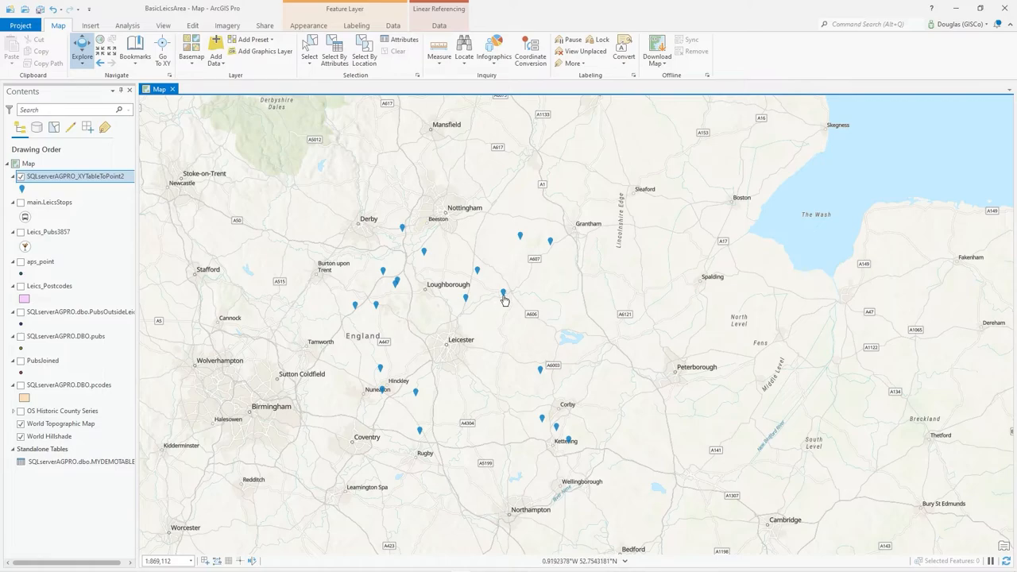
right_click(73, 175)
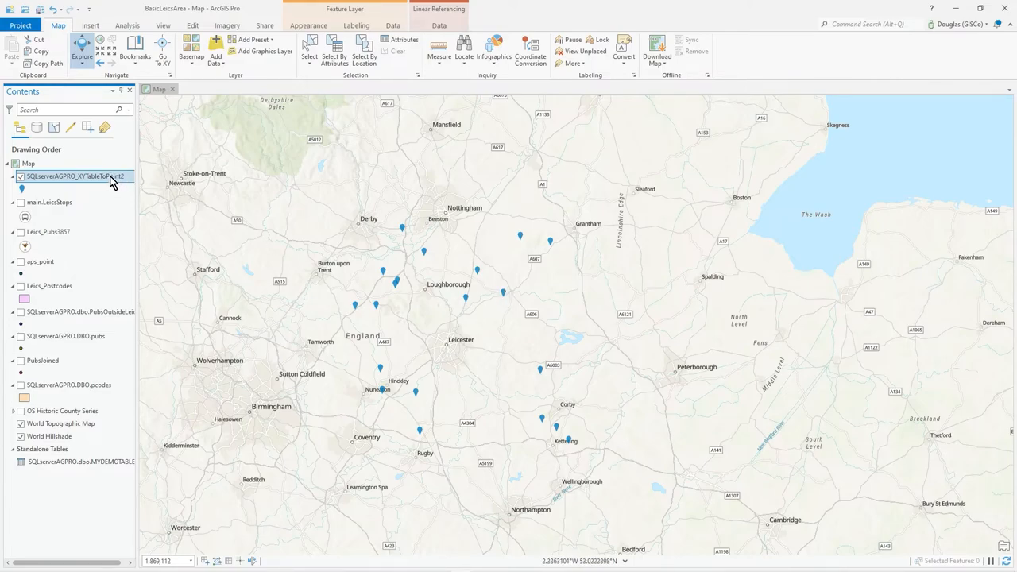
Turn on labels for the SQLserverAGPRO_XYTableToPoint2 point layer.
right_click(75, 175)
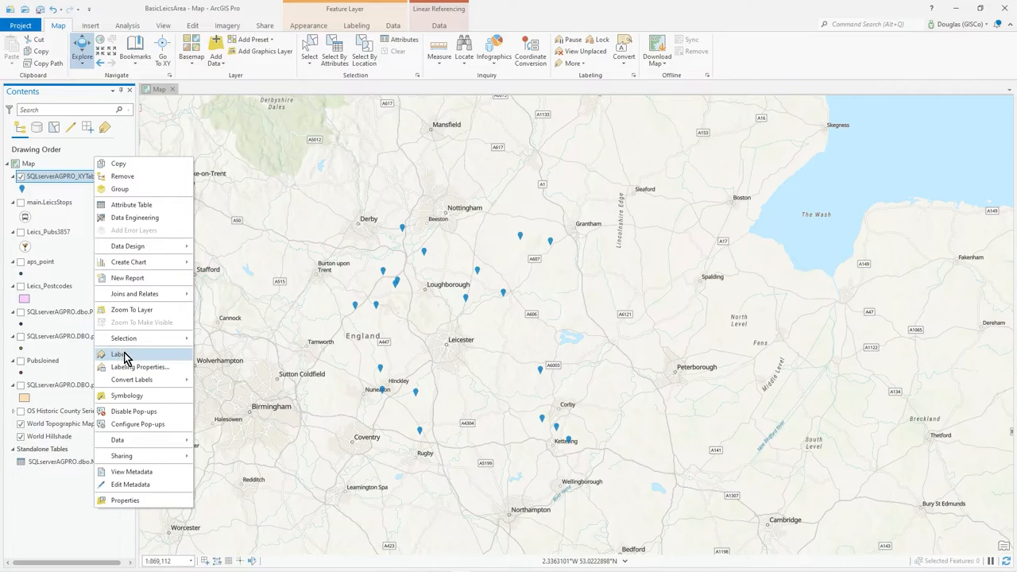
click(117, 353)
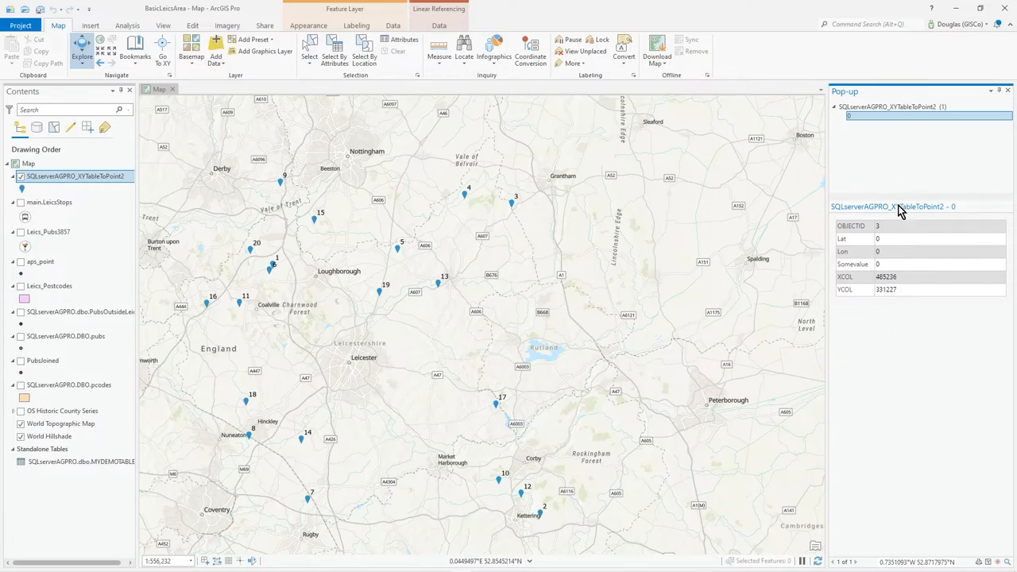
mouse_move(898, 242)
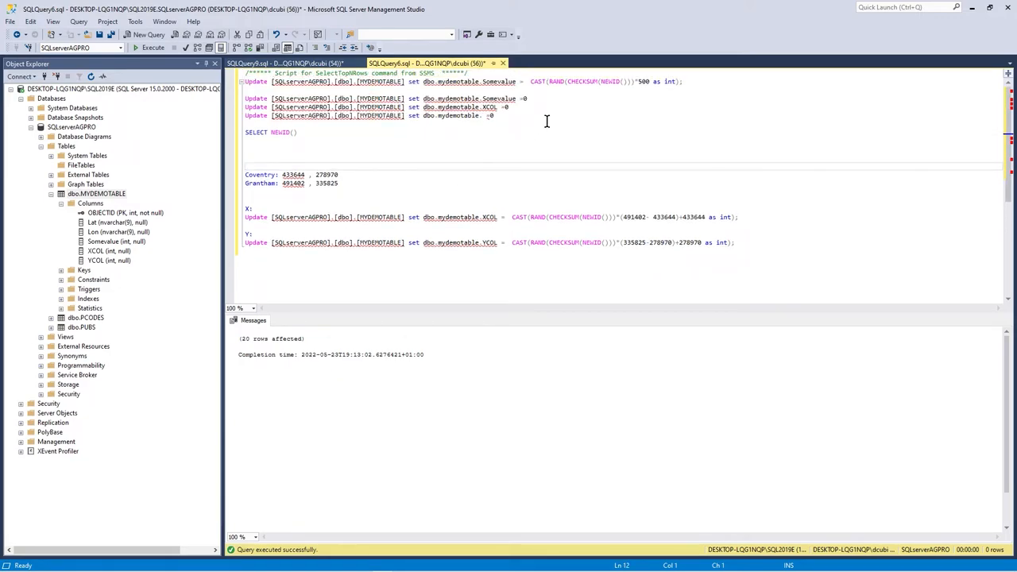
mouse_move(601, 83)
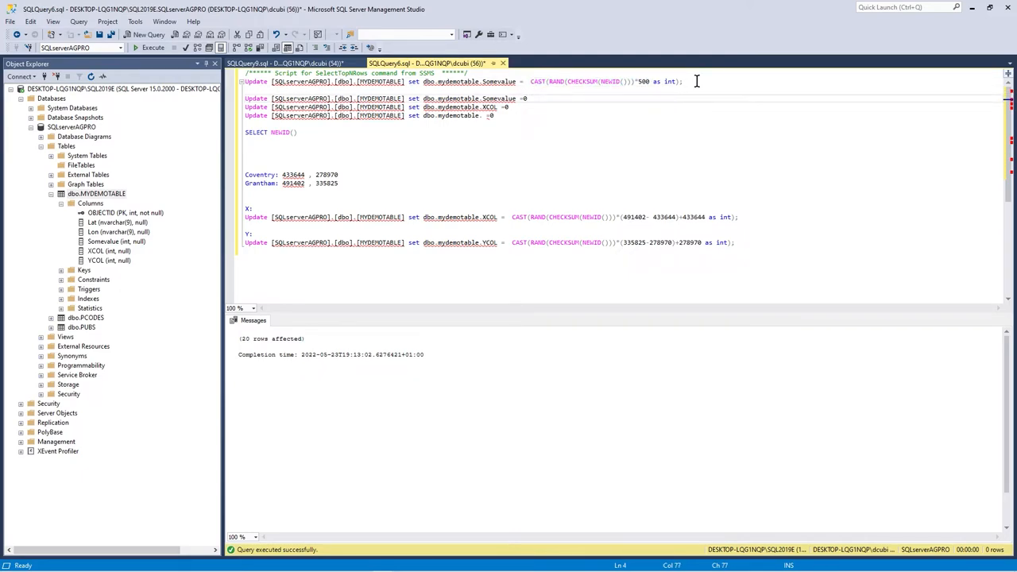
Re-list MYDEMOTABLE's 20 rows showing random XCOL/YCOL and Somevalue still zero.
click(152, 48)
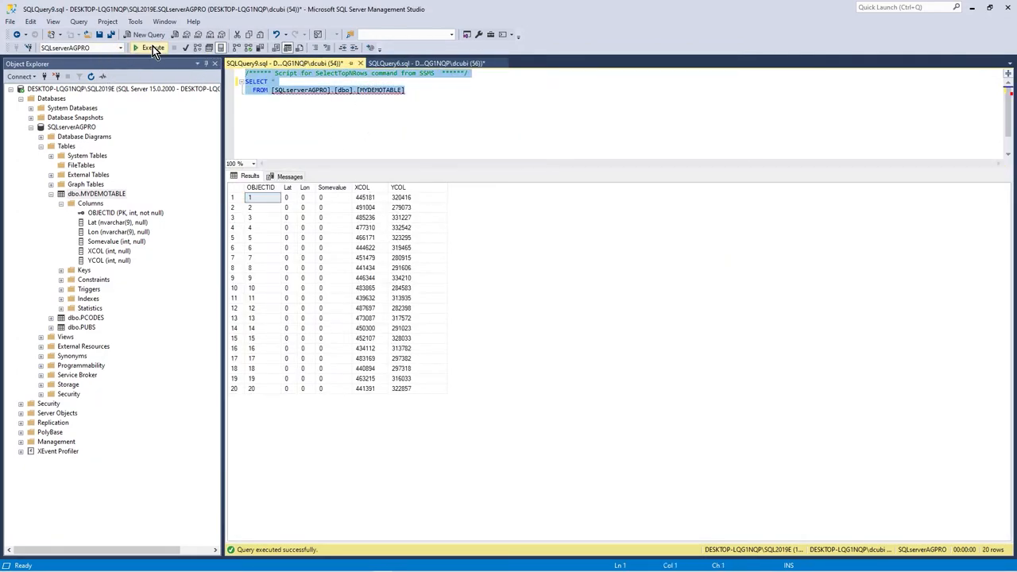
click(151, 48)
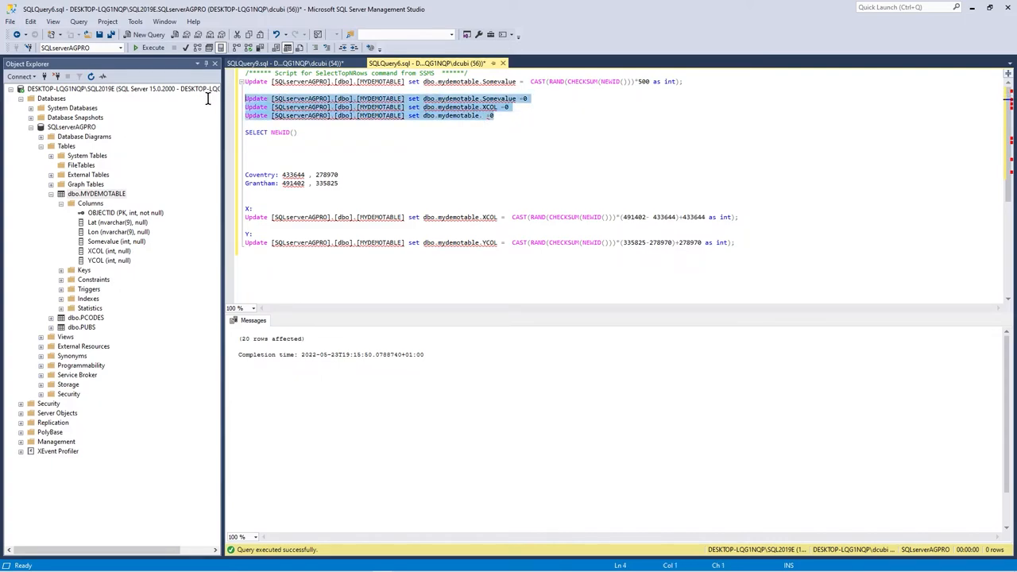
Run the UPDATE setting Somevalue to CAST(RAND(CHECKSUM(NEWID()))*500 as int) on all rows.
click(337, 183)
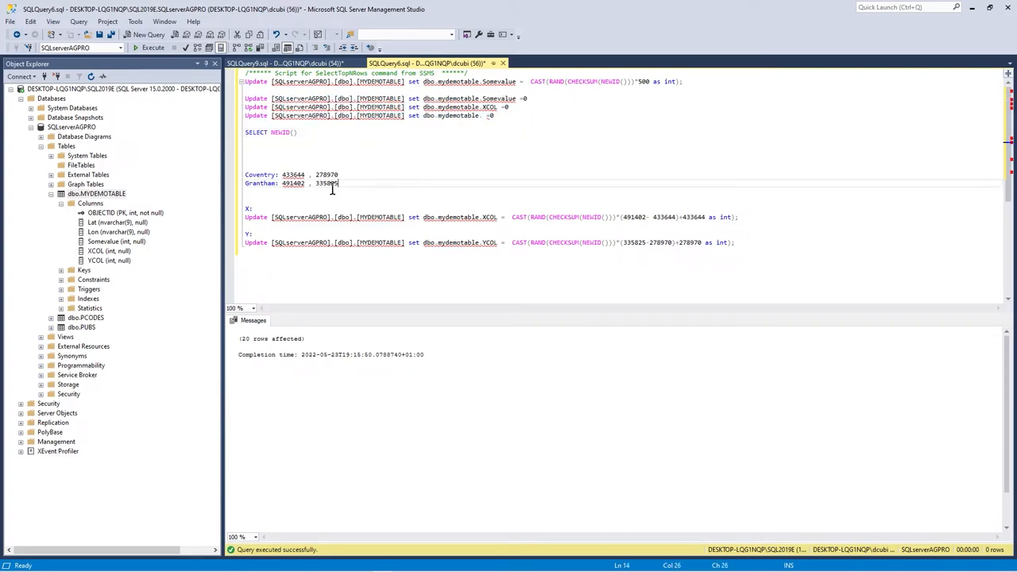
drag(336, 183, 245, 173)
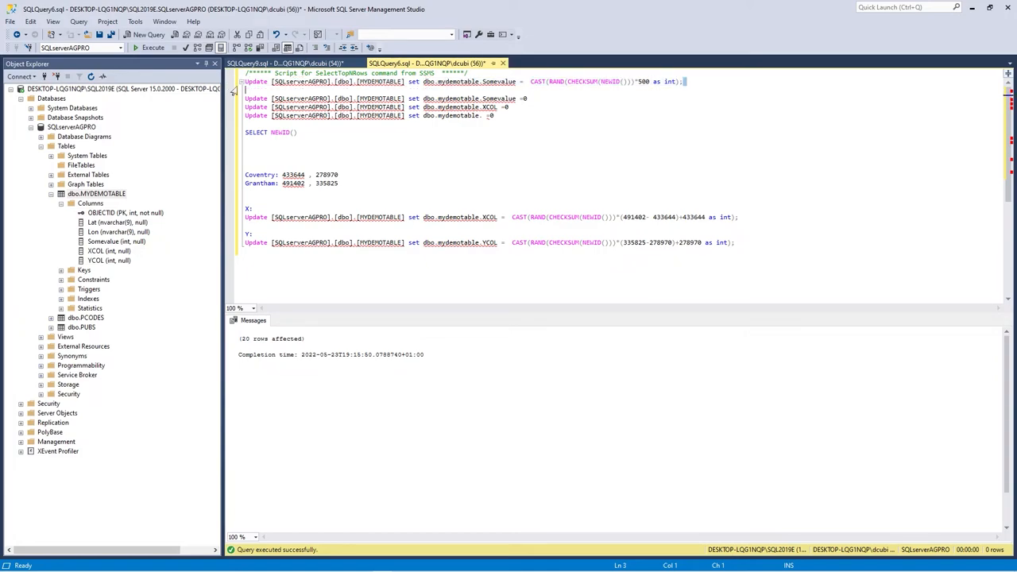
click(682, 81)
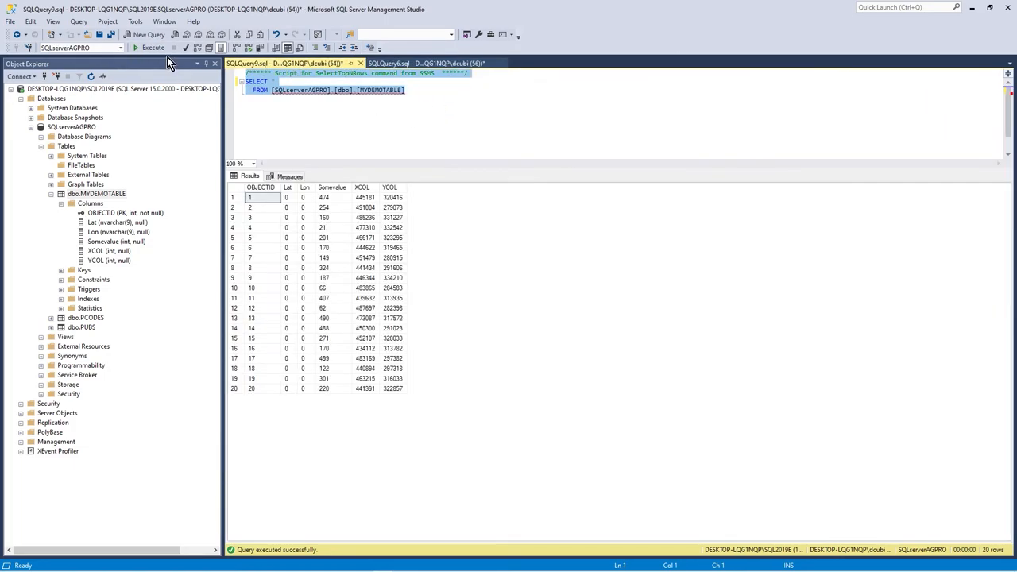
Re-list MYDEMOTABLE to confirm Somevalue now holds random integers up to 1000.
click(152, 47)
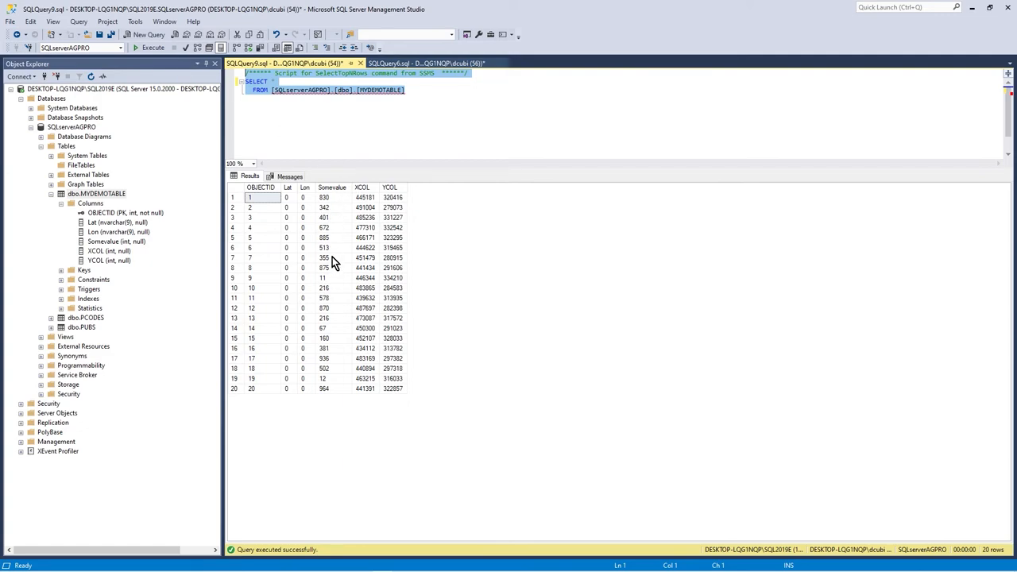
mouse_move(324, 394)
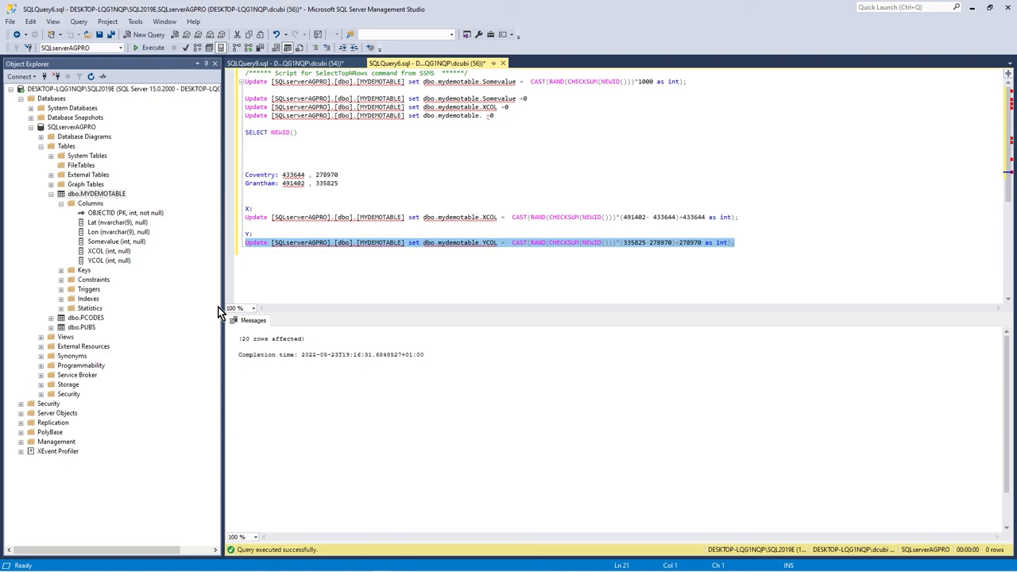
mouse_move(458, 334)
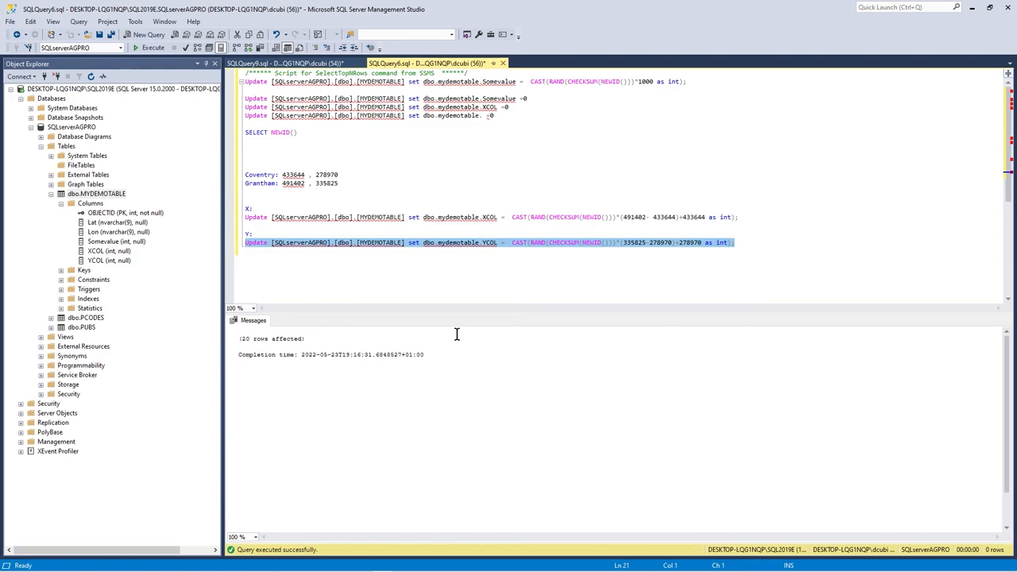